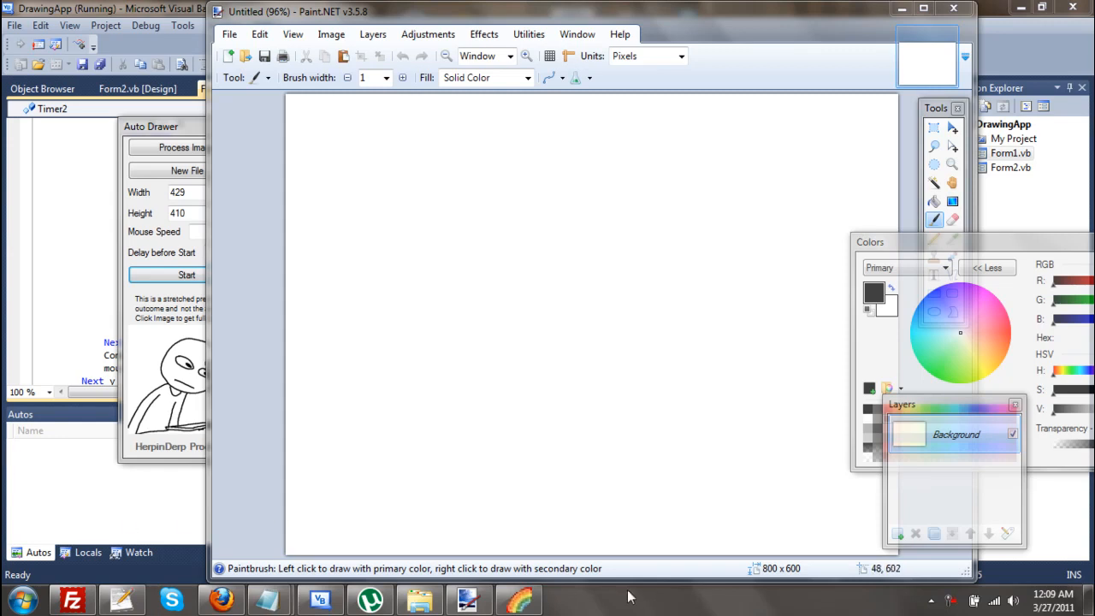
pyautogui.moveTo(465, 530)
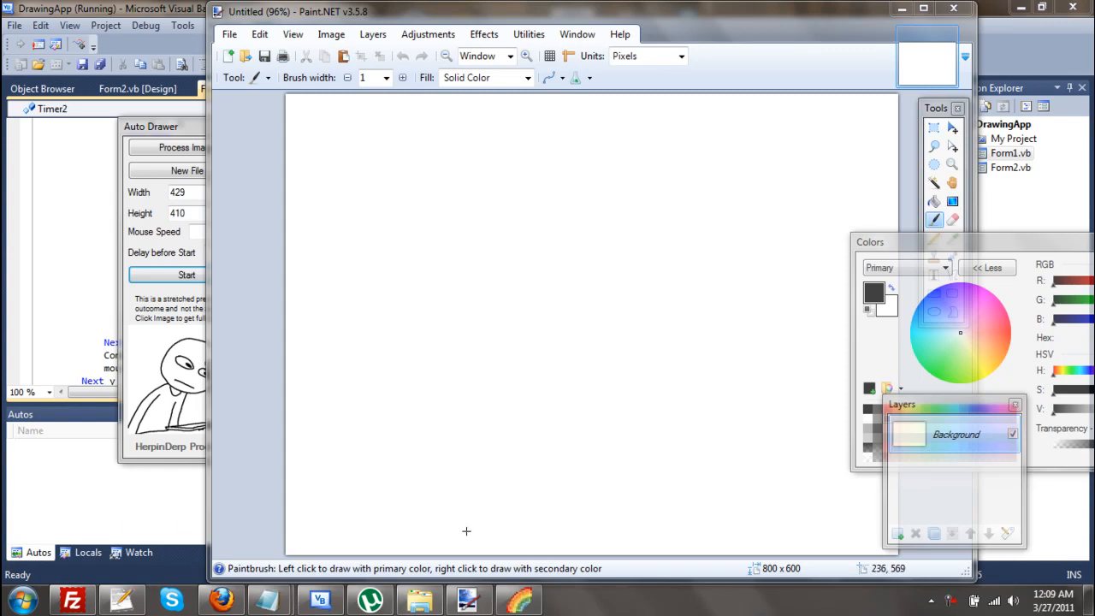
pyautogui.moveTo(315, 457)
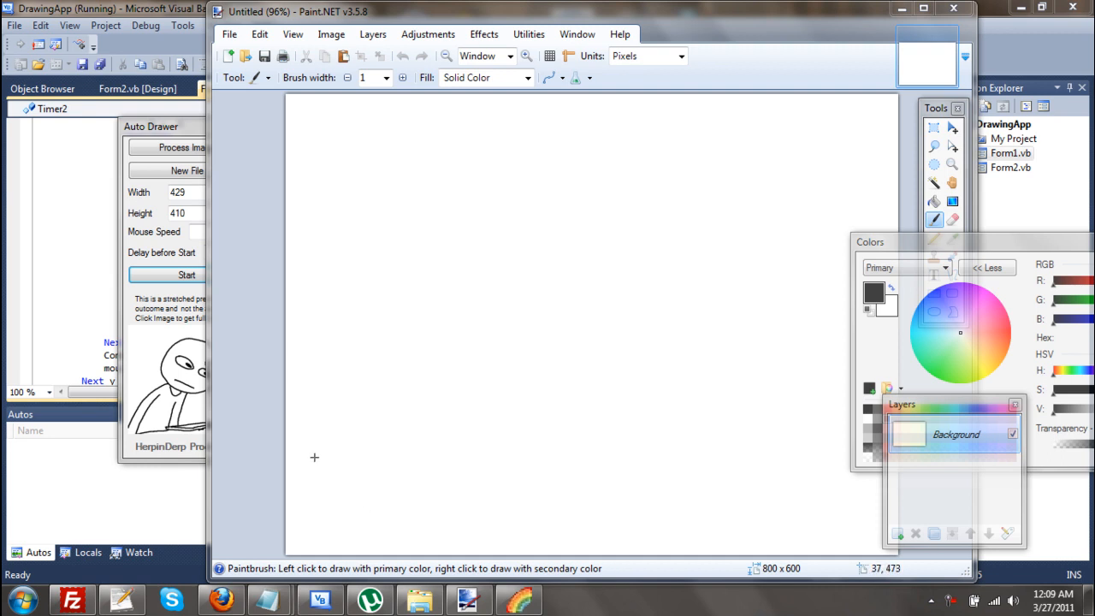
pyautogui.moveTo(315, 438)
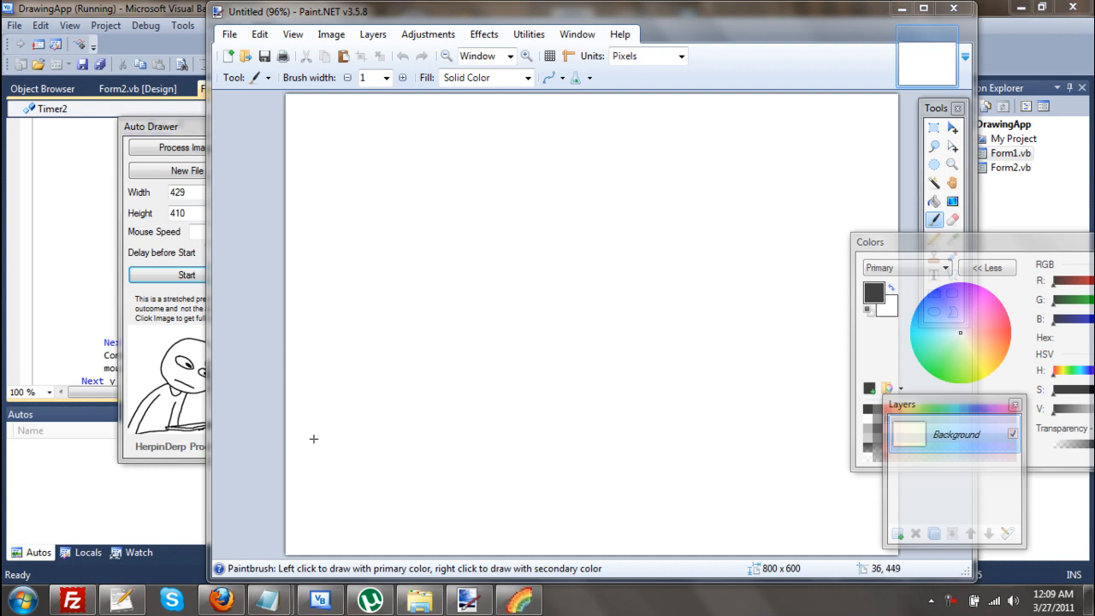
pyautogui.moveTo(287, 452)
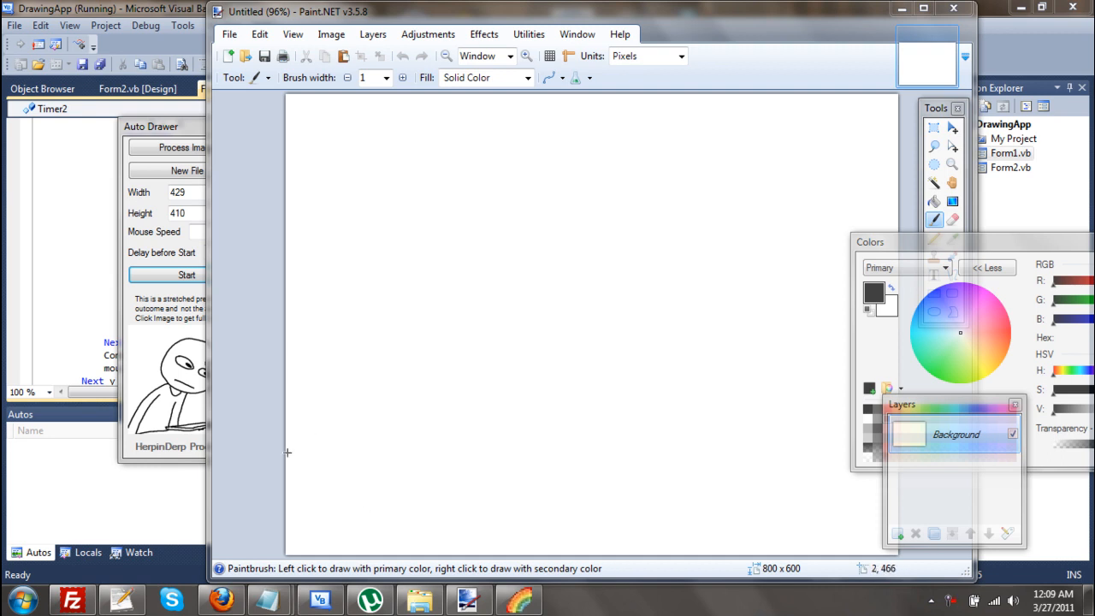
pyautogui.moveTo(277, 482)
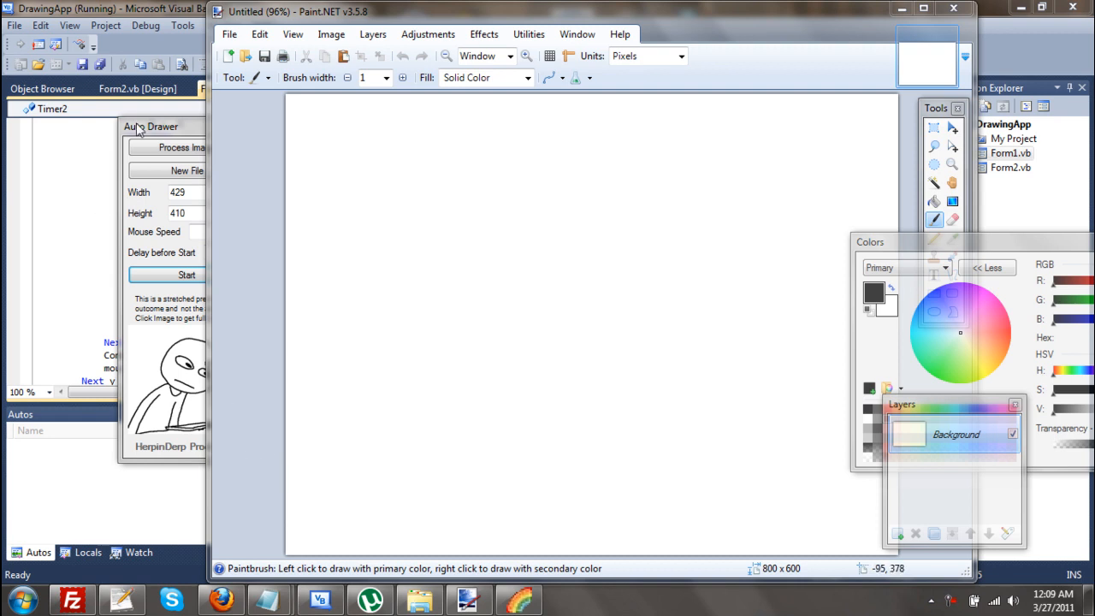
pyautogui.moveTo(145, 133)
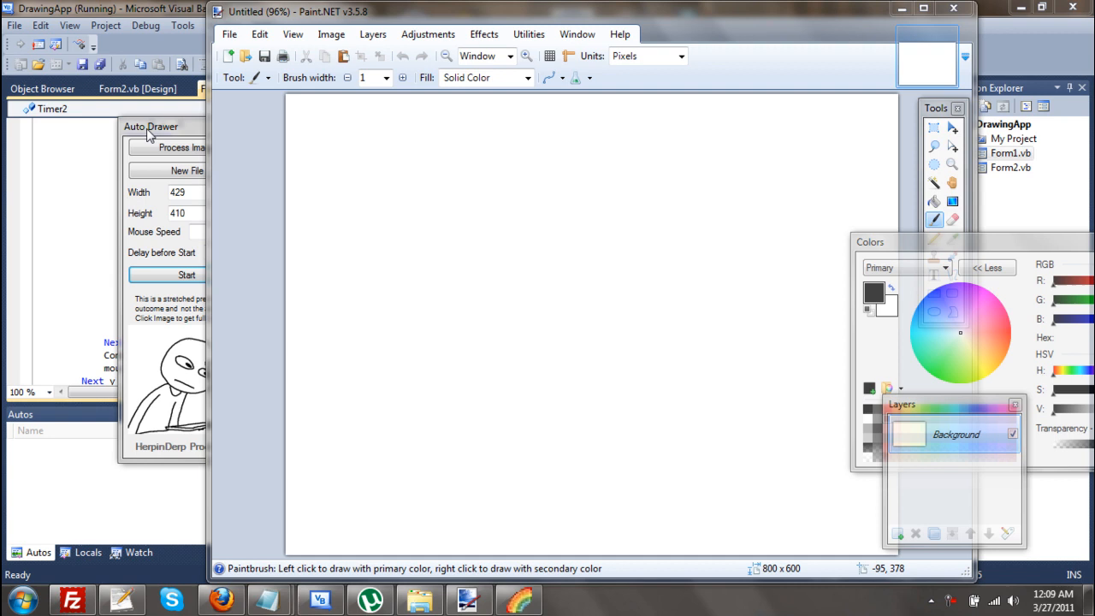
pyautogui.moveTo(157, 130)
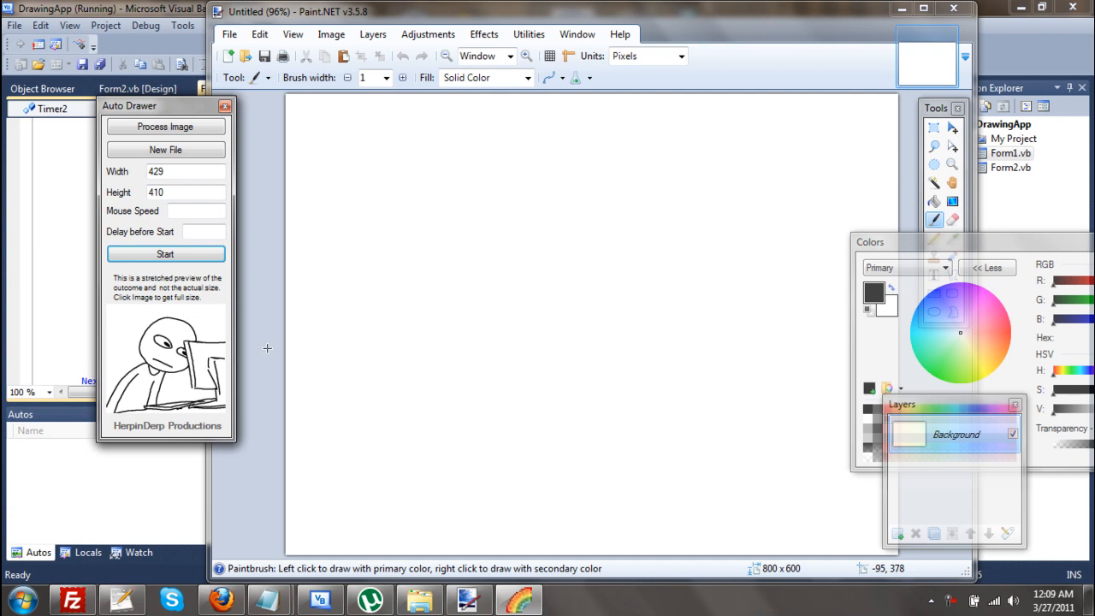
pyautogui.moveTo(191, 373)
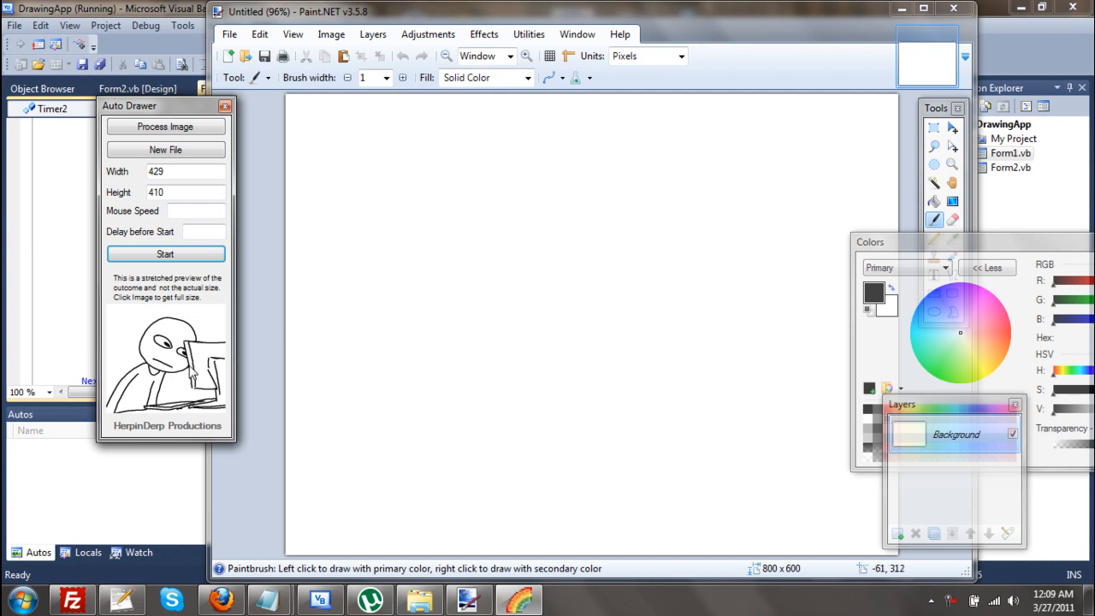
pyautogui.moveTo(168, 387)
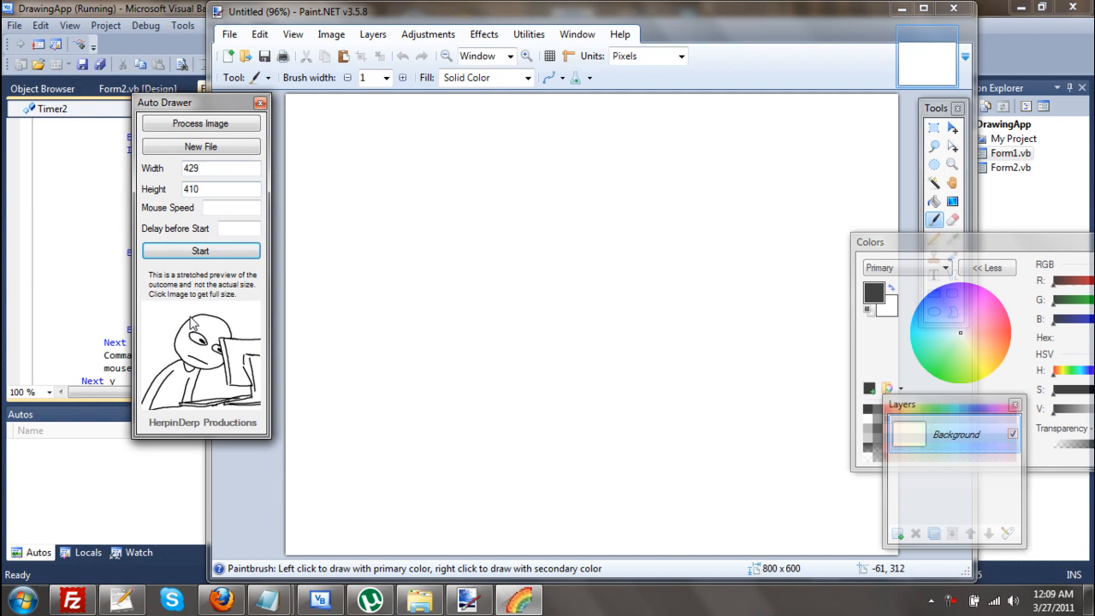
pyautogui.moveTo(188, 314)
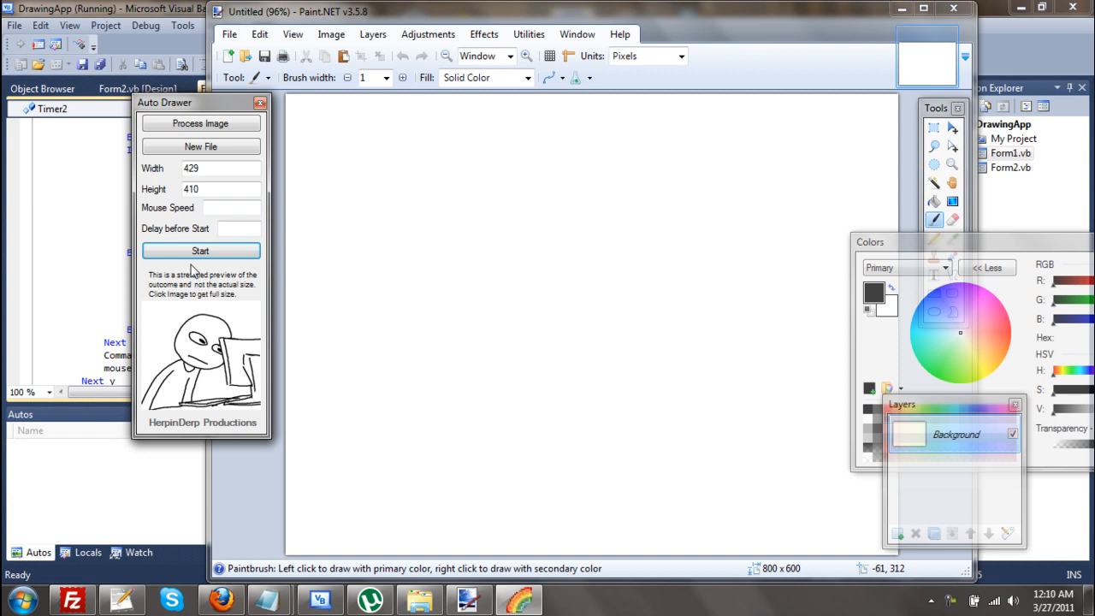
pyautogui.moveTo(168, 317)
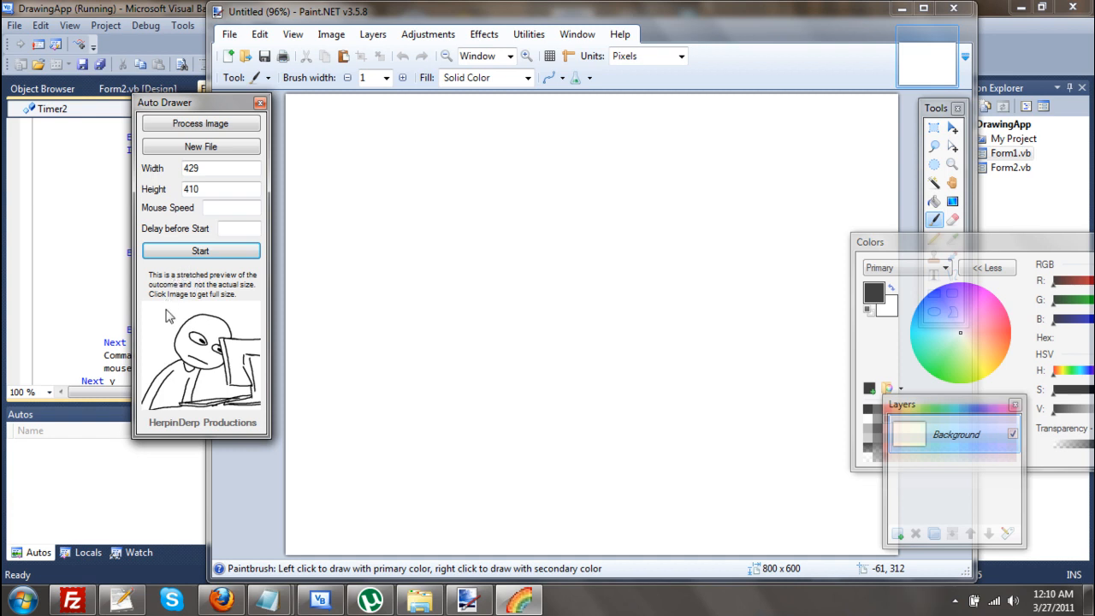
pyautogui.moveTo(158, 315)
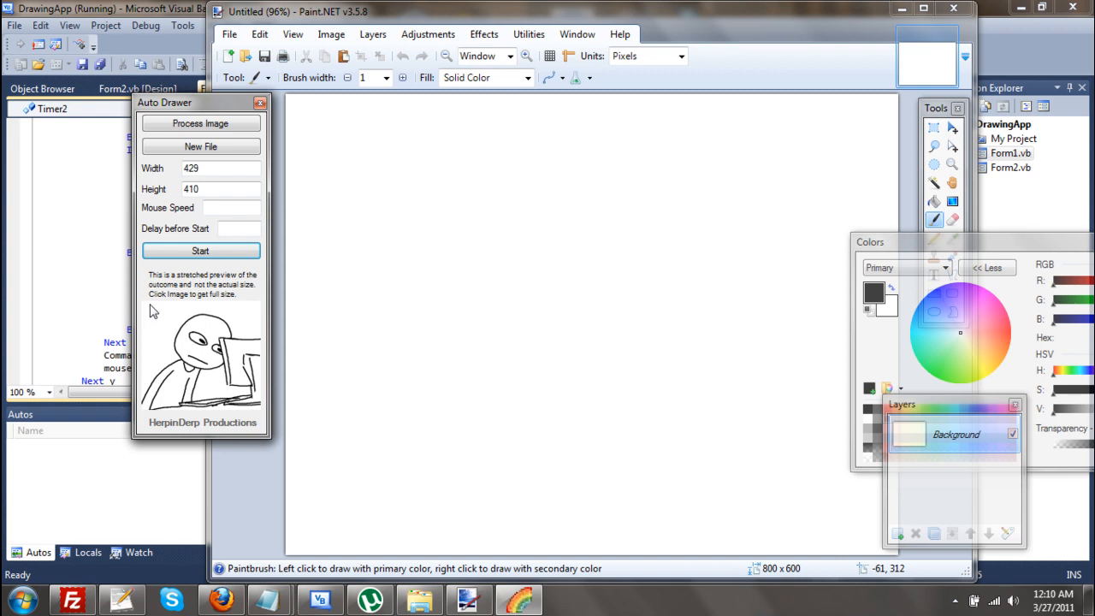
pyautogui.moveTo(154, 359)
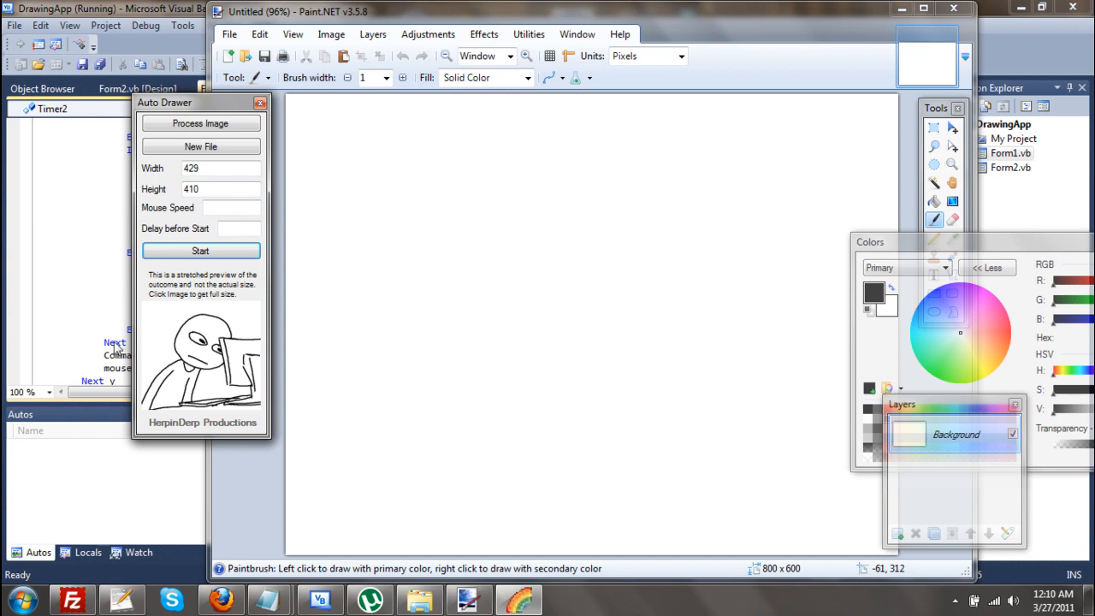
pyautogui.moveTo(101, 332)
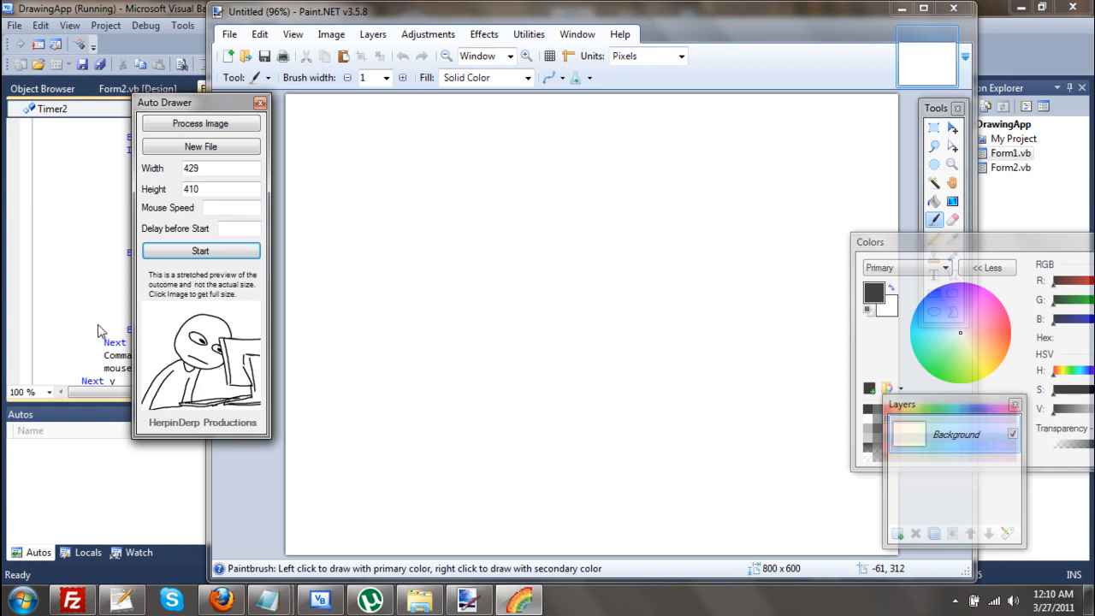
pyautogui.moveTo(141, 322)
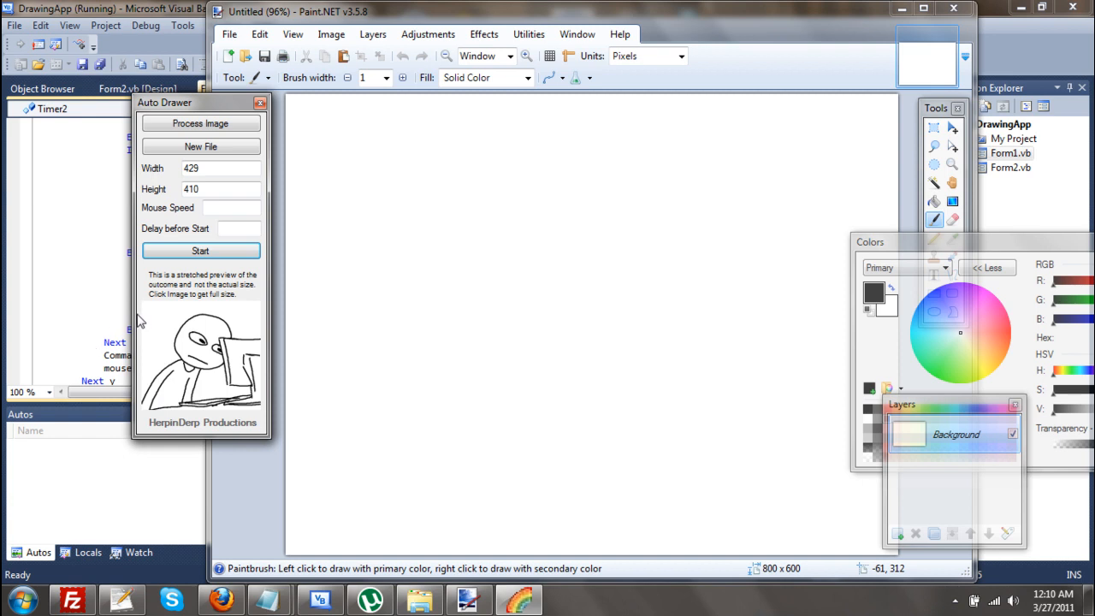
pyautogui.moveTo(128, 331)
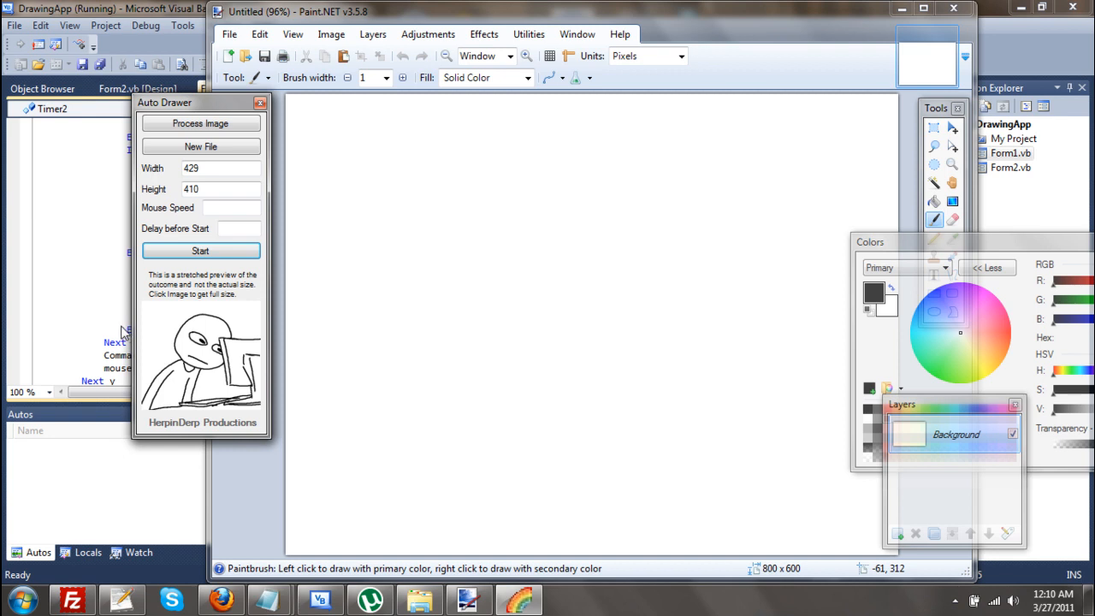
pyautogui.moveTo(102, 338)
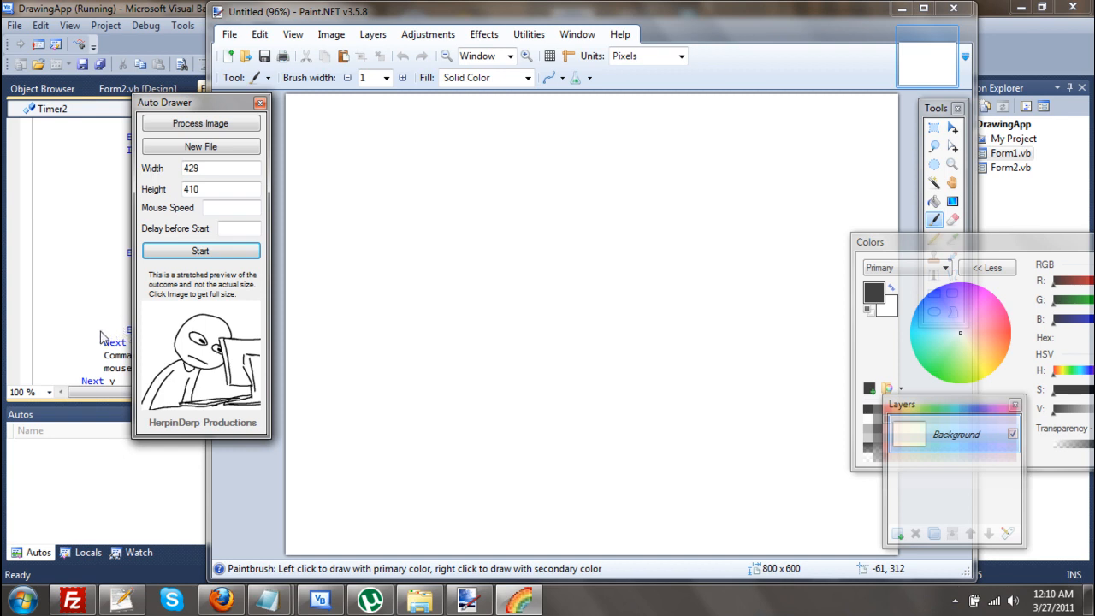
pyautogui.moveTo(7, 357)
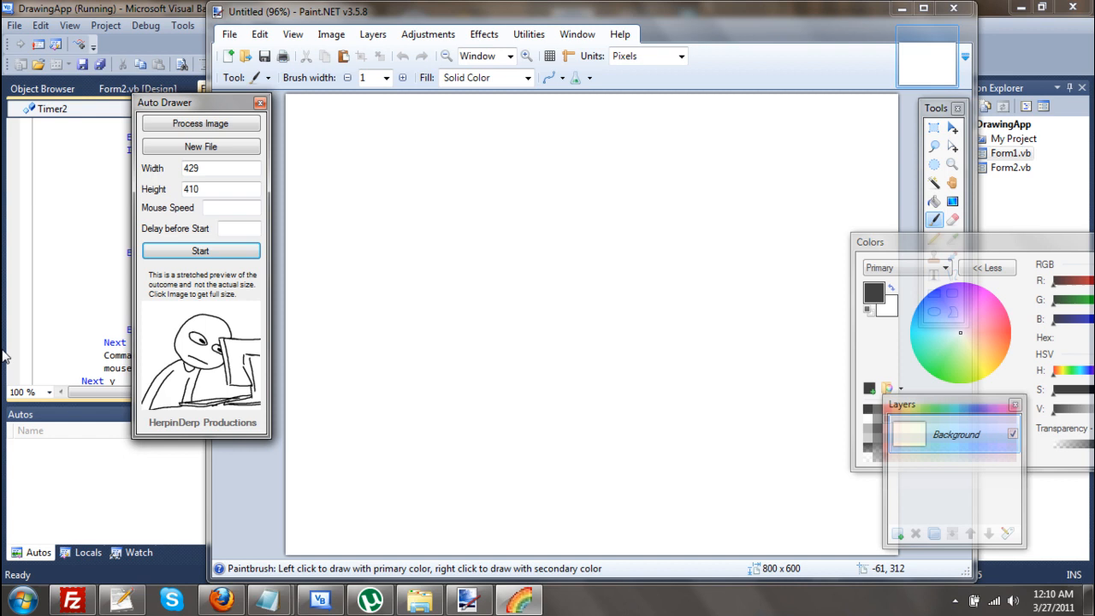
pyautogui.moveTo(215, 280)
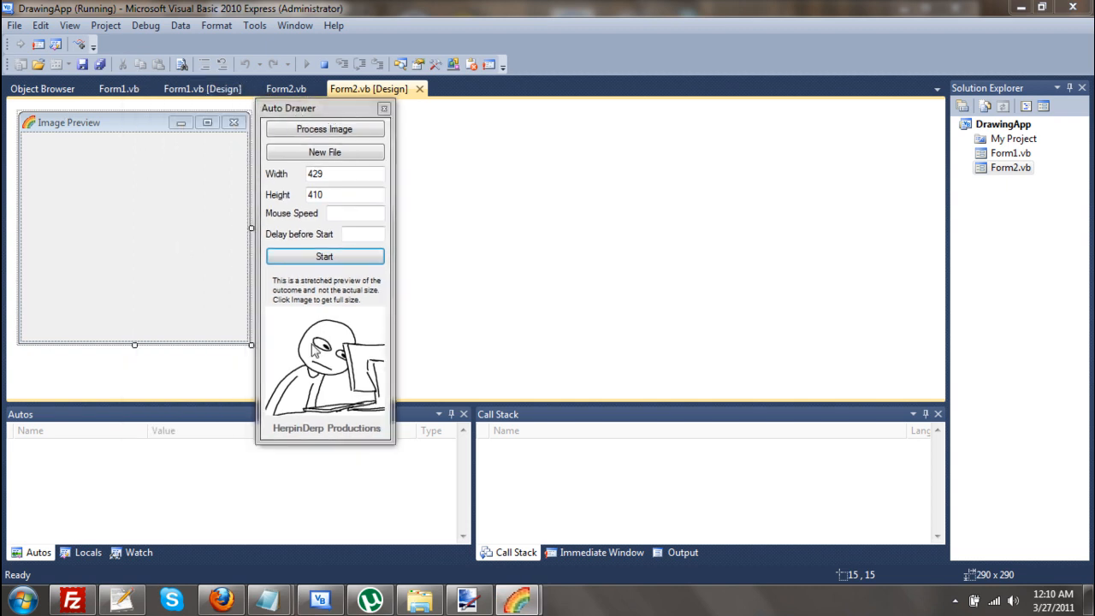
# Show the rage-face sketch at full size in the Image Preview window
pyautogui.click(325, 368)
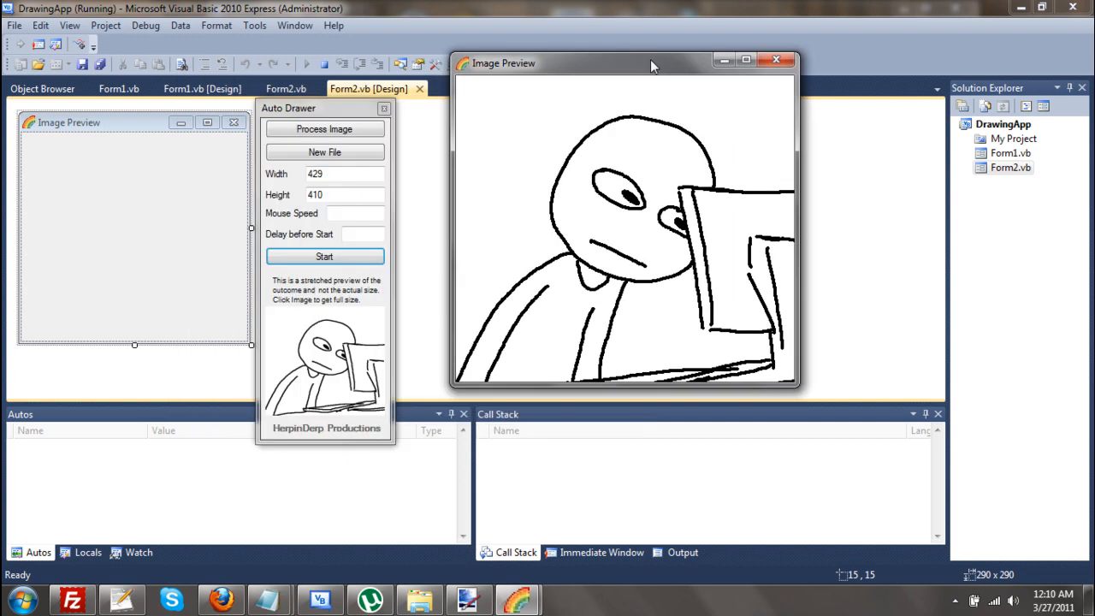
pyautogui.moveTo(547, 83)
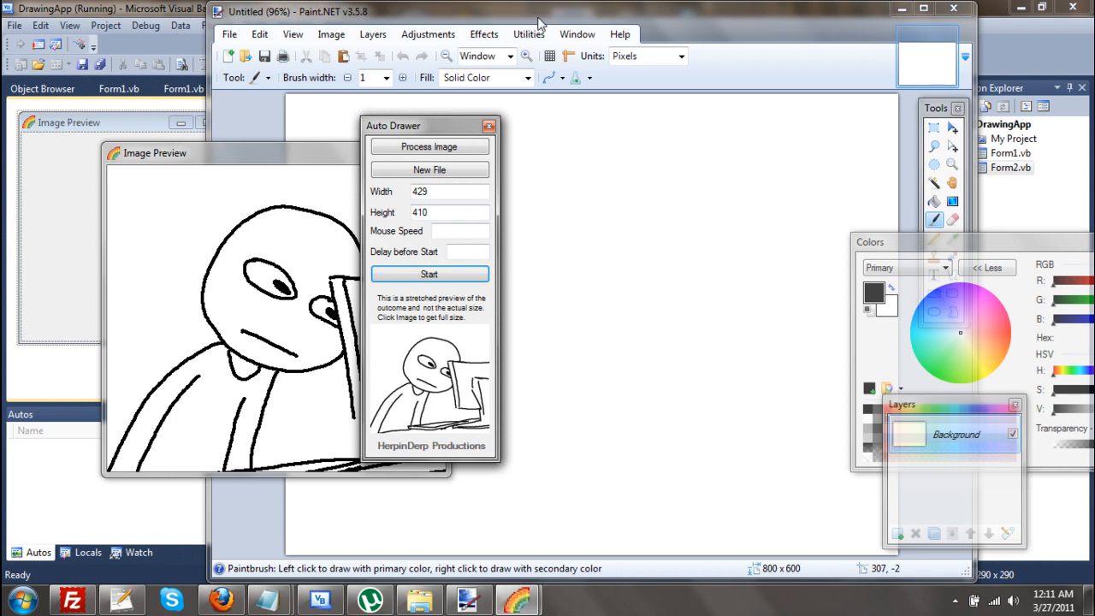
pyautogui.moveTo(419, 135)
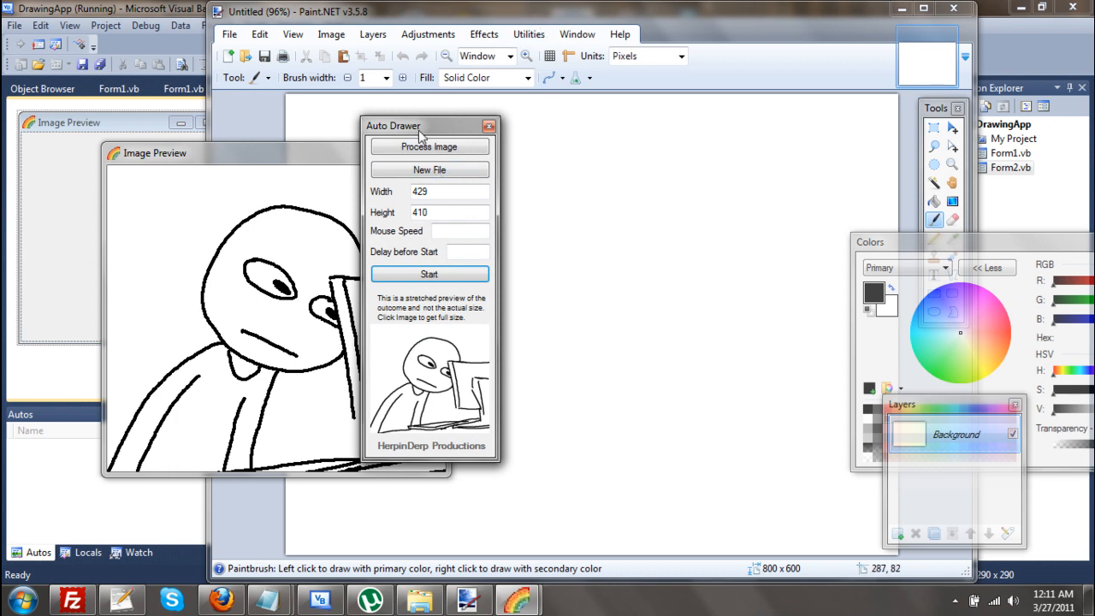
# Move the Auto Drawer settings window aside so the preview sits over the canvas's top-left
pyautogui.moveTo(419, 127); pyautogui.dragTo(311, 130)
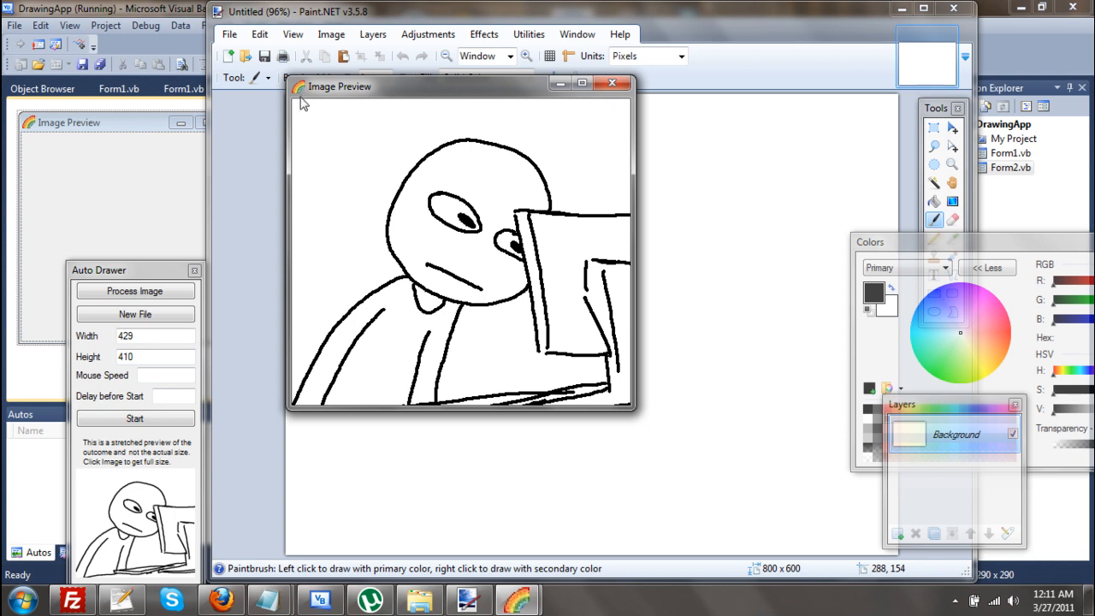
pyautogui.moveTo(632, 410)
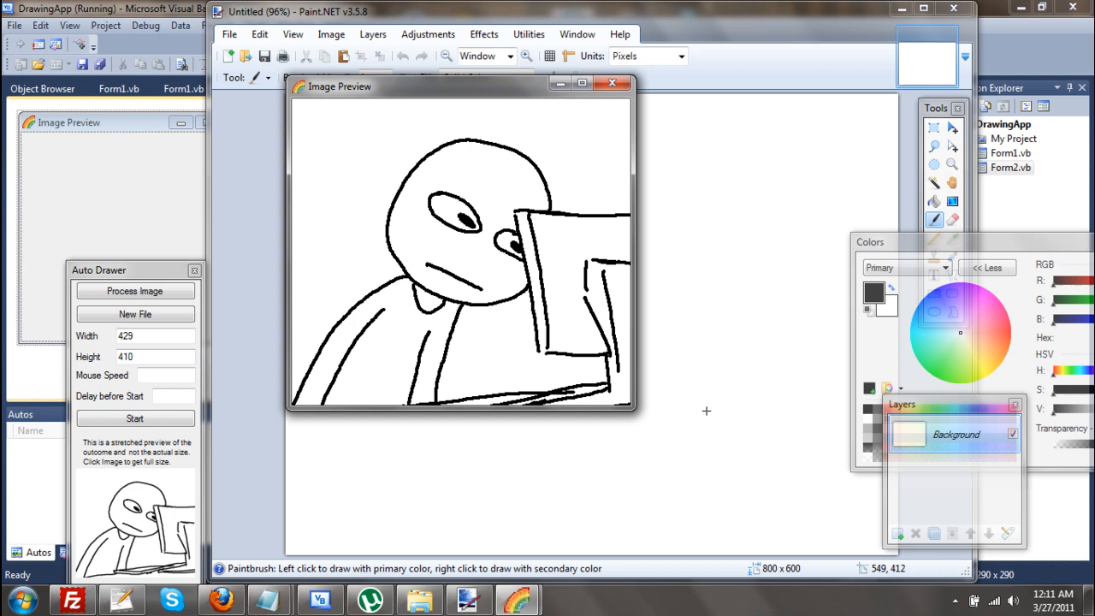
# Bring Paint.NET forward and browse down the reaction drawings folder for a picture
pyautogui.click(612, 82)
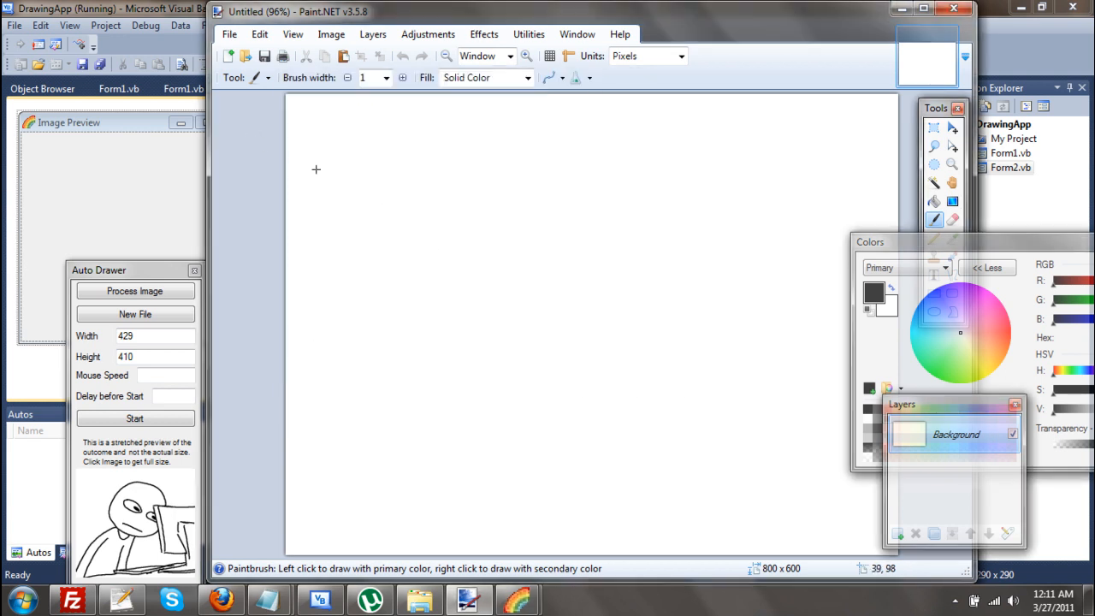
pyautogui.moveTo(294, 92)
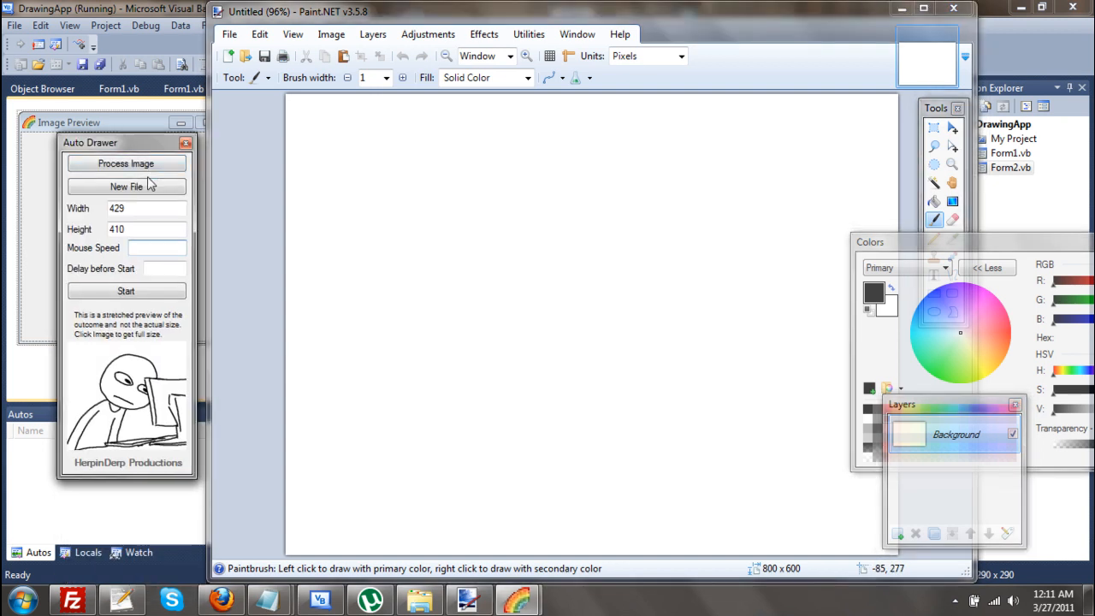
pyautogui.click(127, 186)
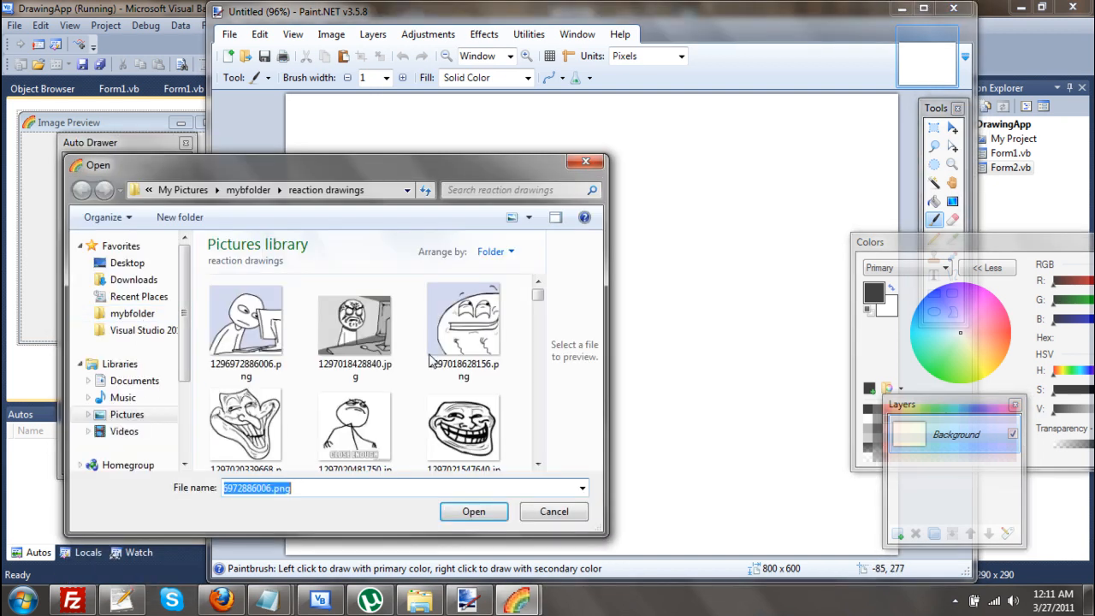
pyautogui.scroll(-3)
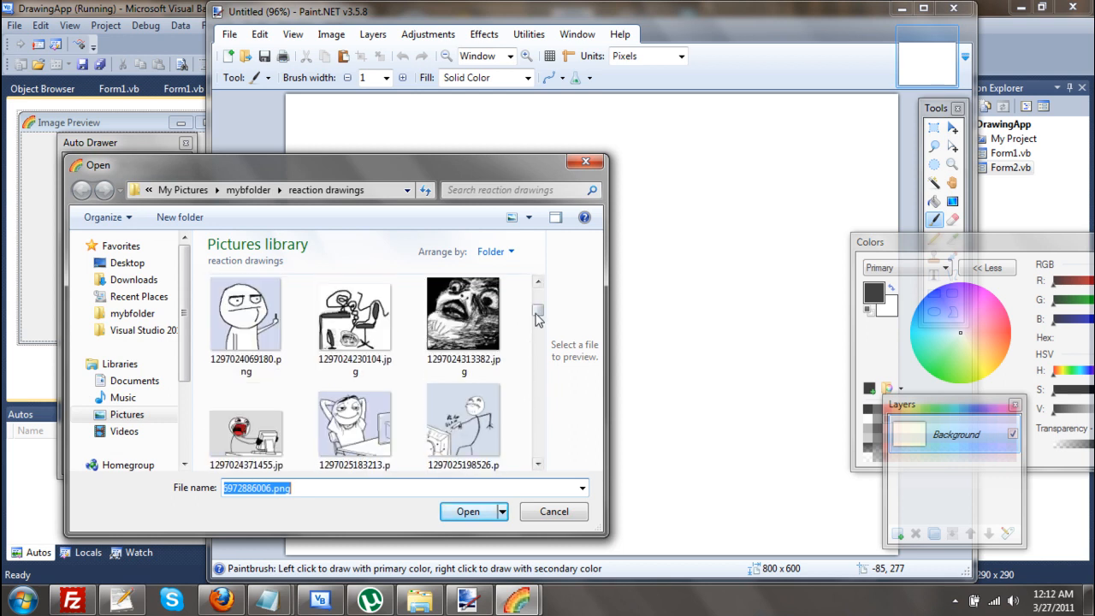
pyautogui.scroll(-3)
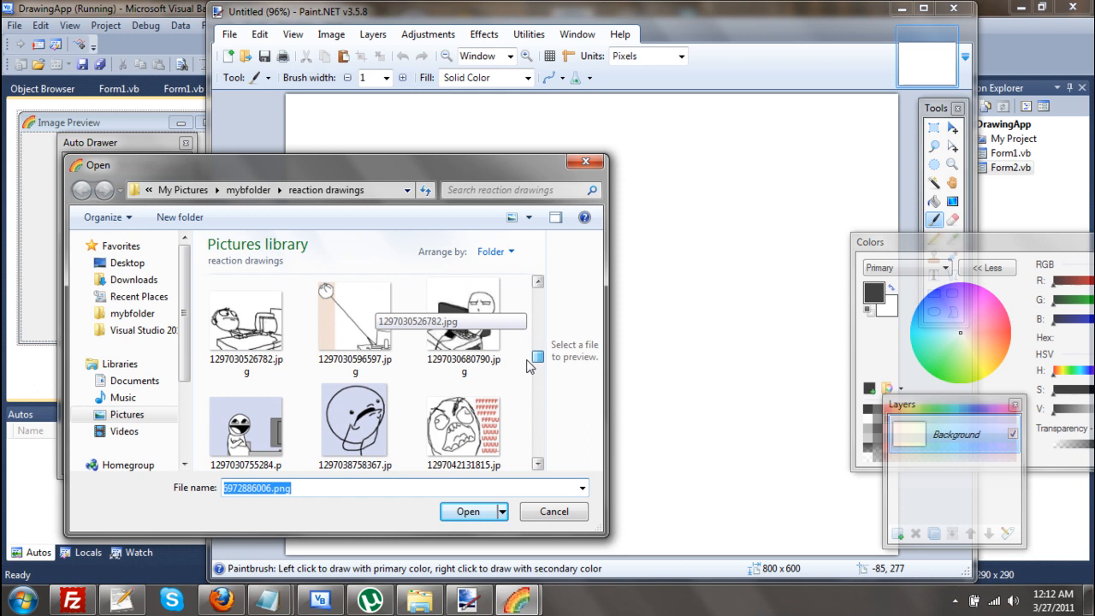
pyautogui.scroll(-3)
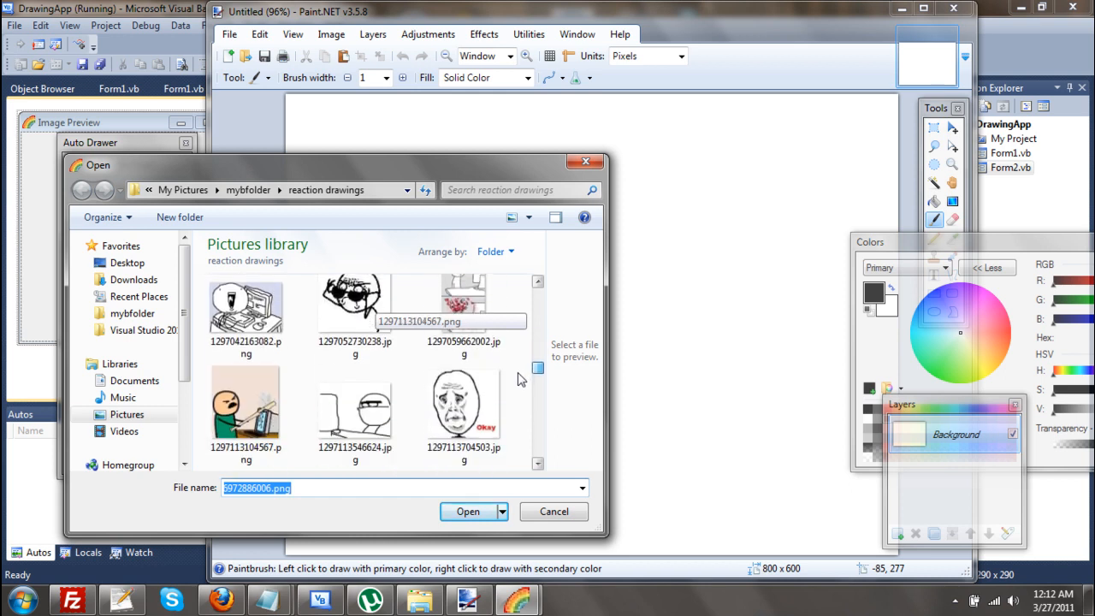
pyautogui.scroll(-3)
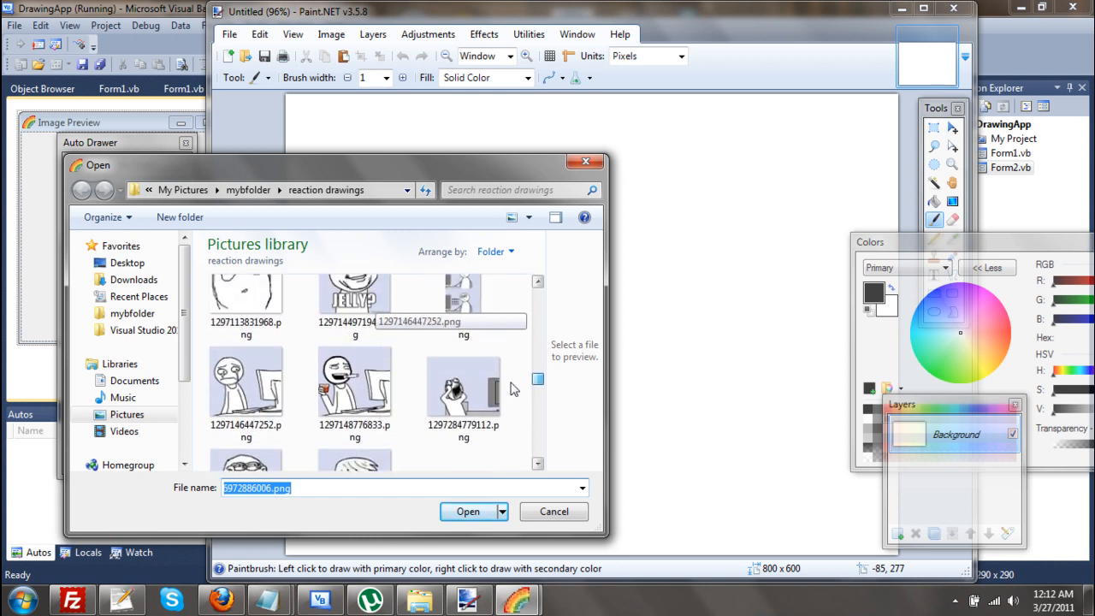
# Load 1297113831968.png as the rage-face image to draw, giving 296×290 dimensions
pyautogui.click(354, 424)
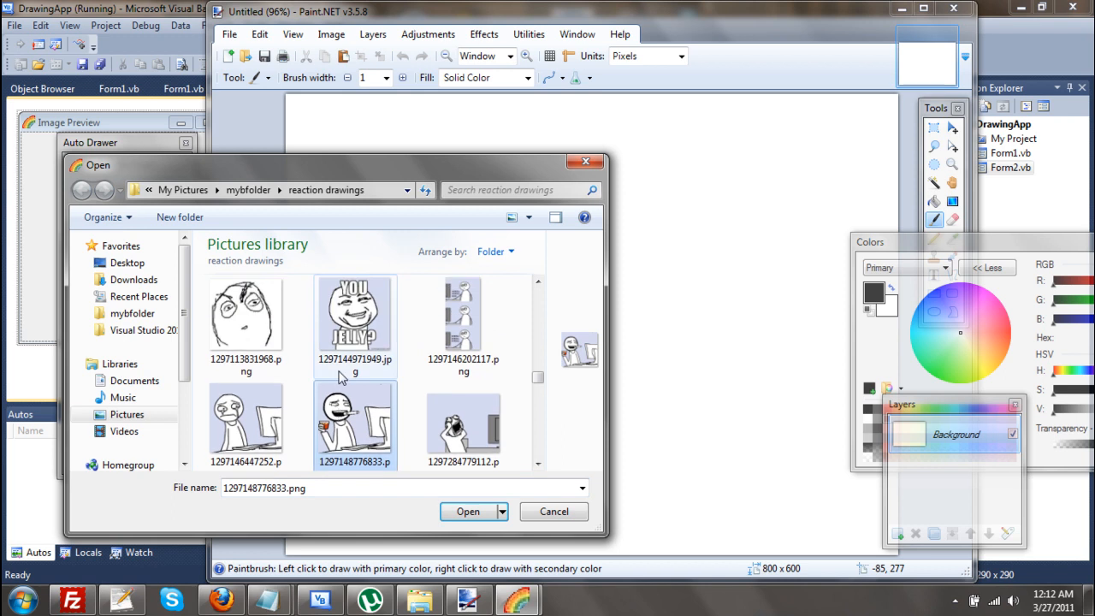
pyautogui.click(246, 311)
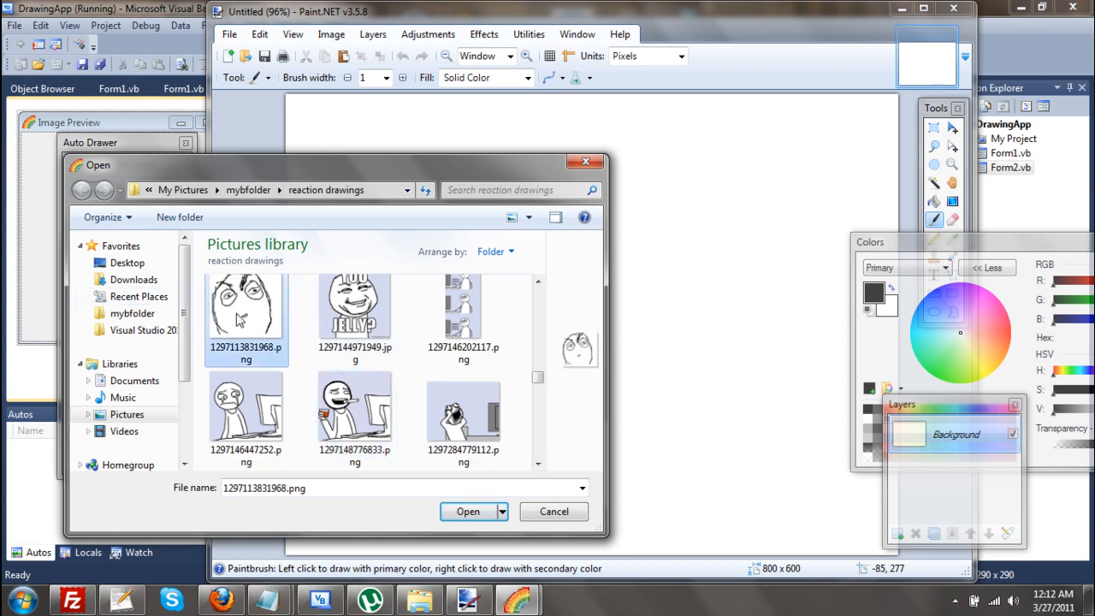
pyautogui.click(469, 510)
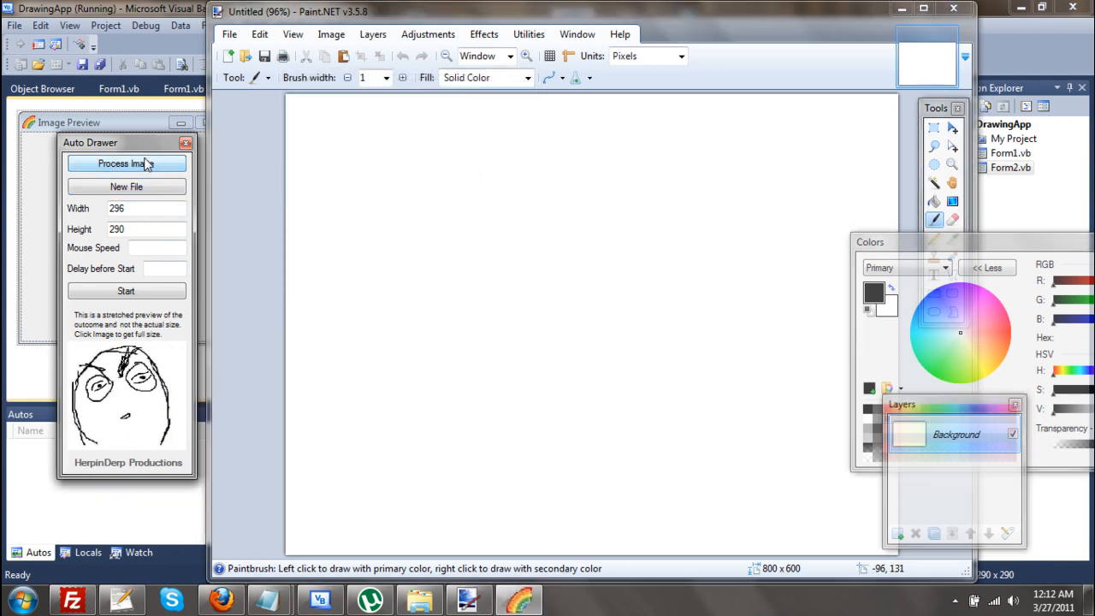
# Process the loaded rage-face picture into drawable lines at 296 by 290
pyautogui.click(126, 394)
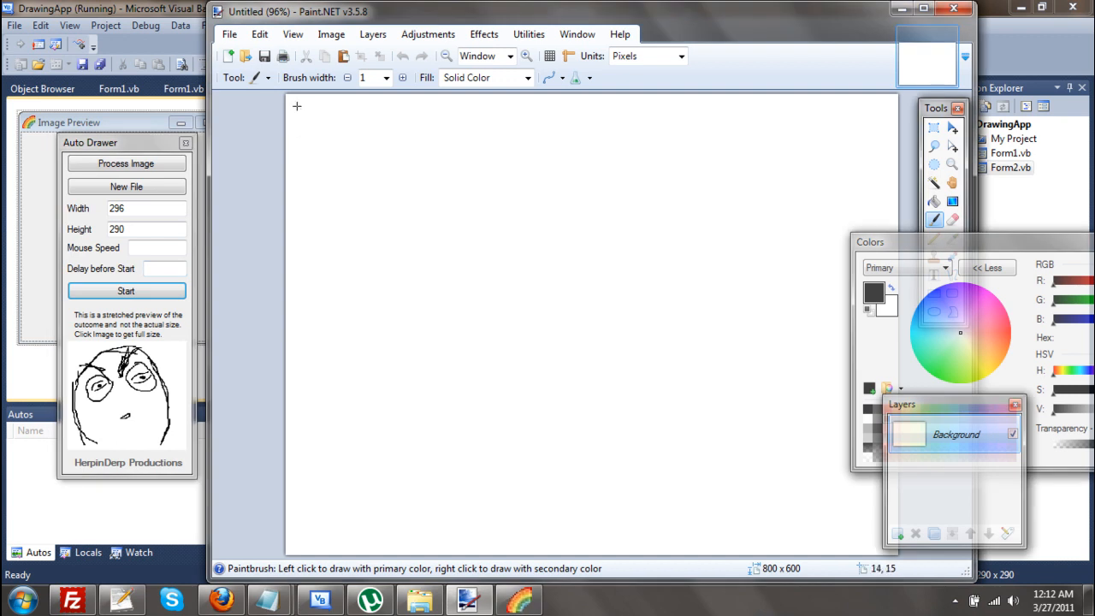
pyautogui.moveTo(291, 103)
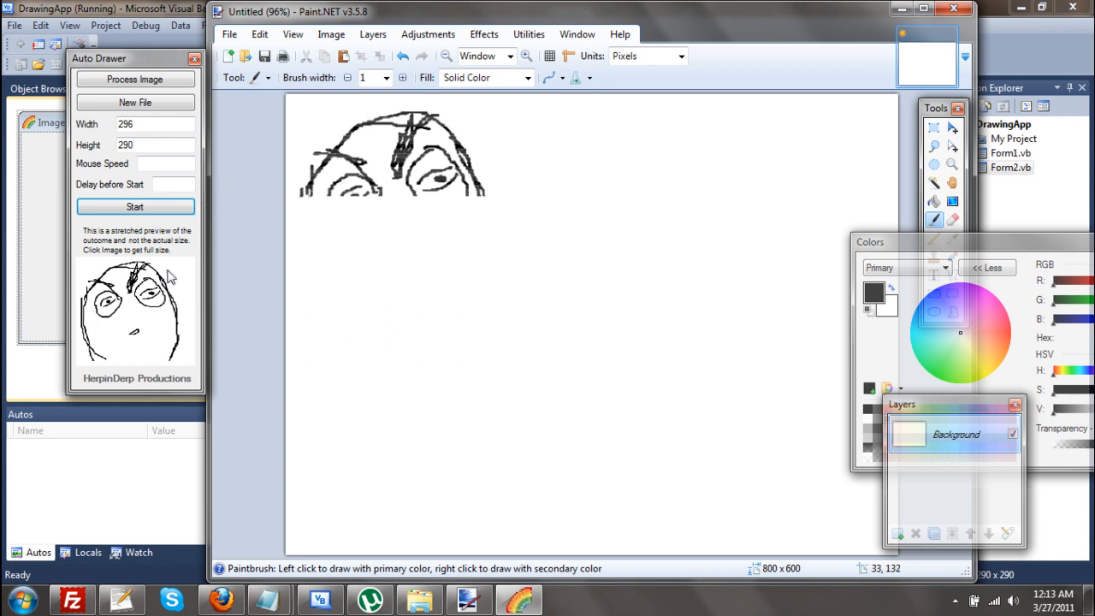
pyautogui.moveTo(146, 445)
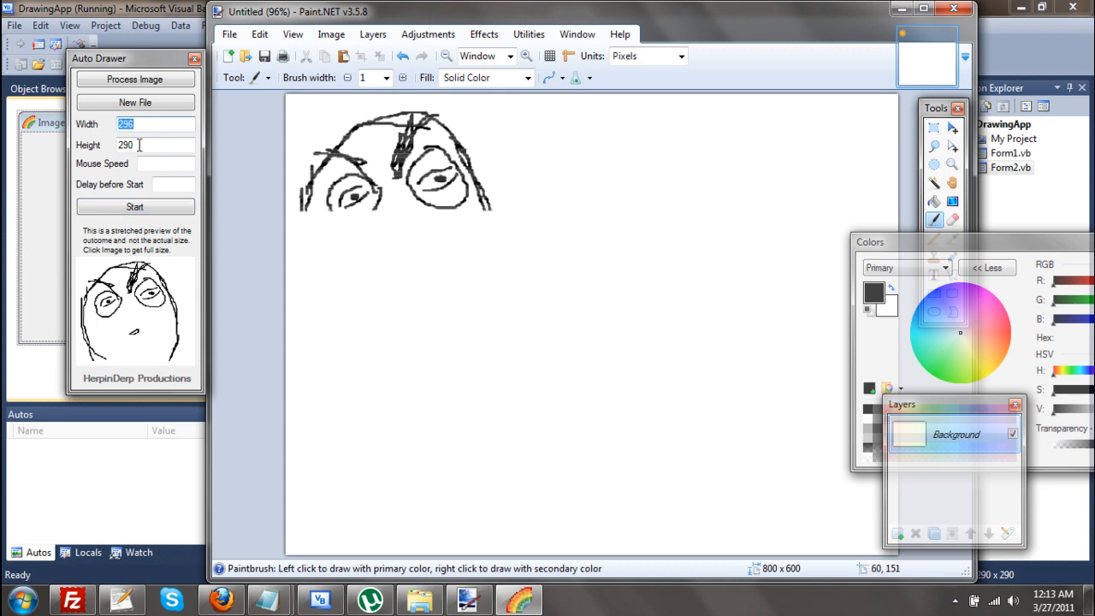
# Set the drawing size to 196 wide by 190 high and enlarge the sketch preview
pyautogui.click(137, 307)
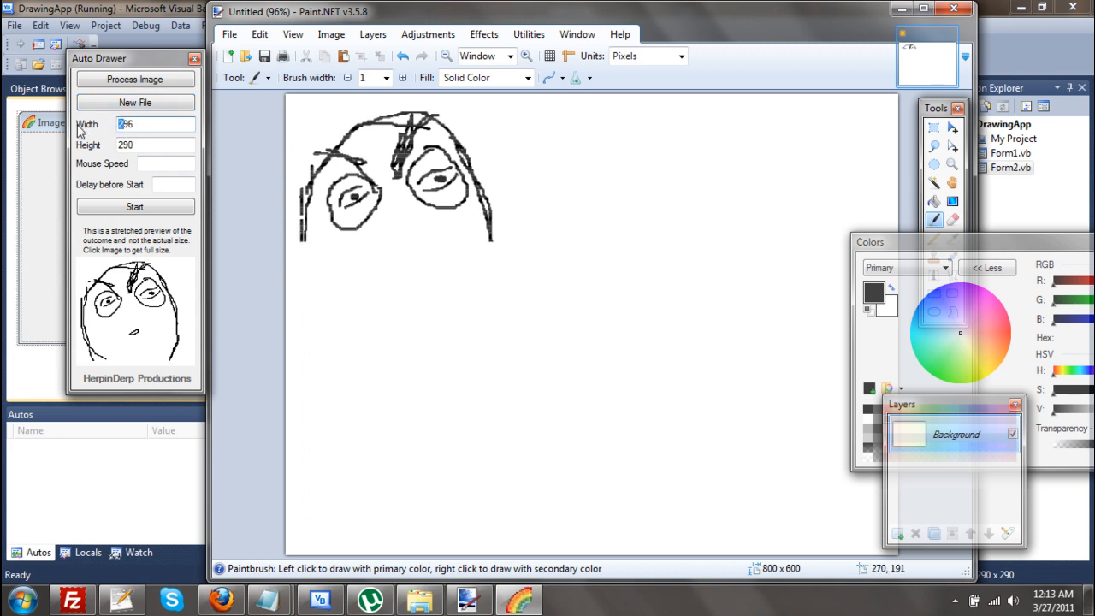
pyautogui.click(158, 144)
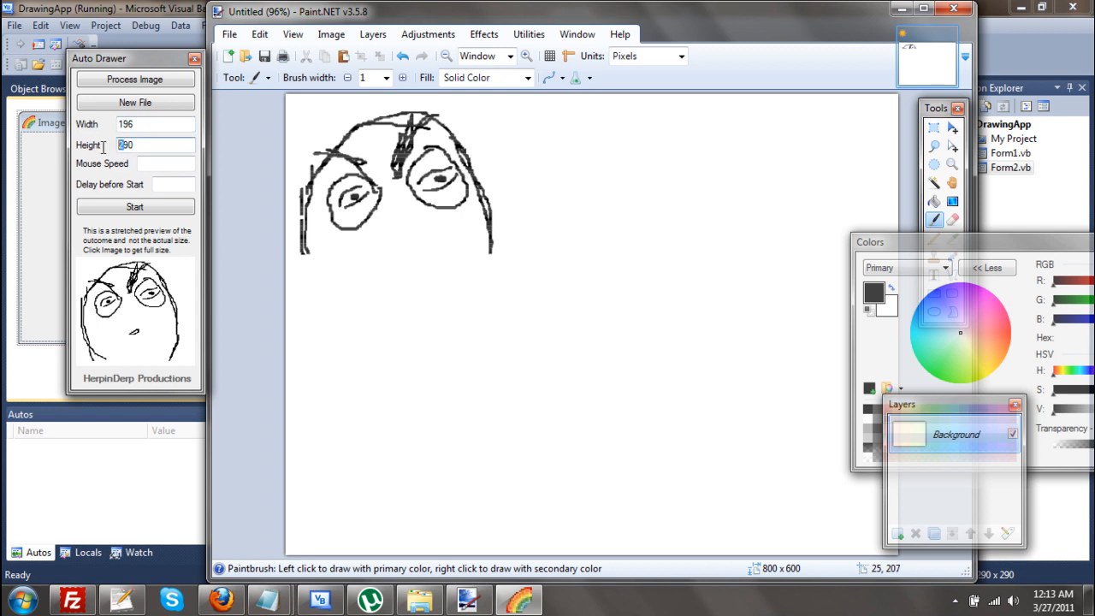
pyautogui.click(133, 79)
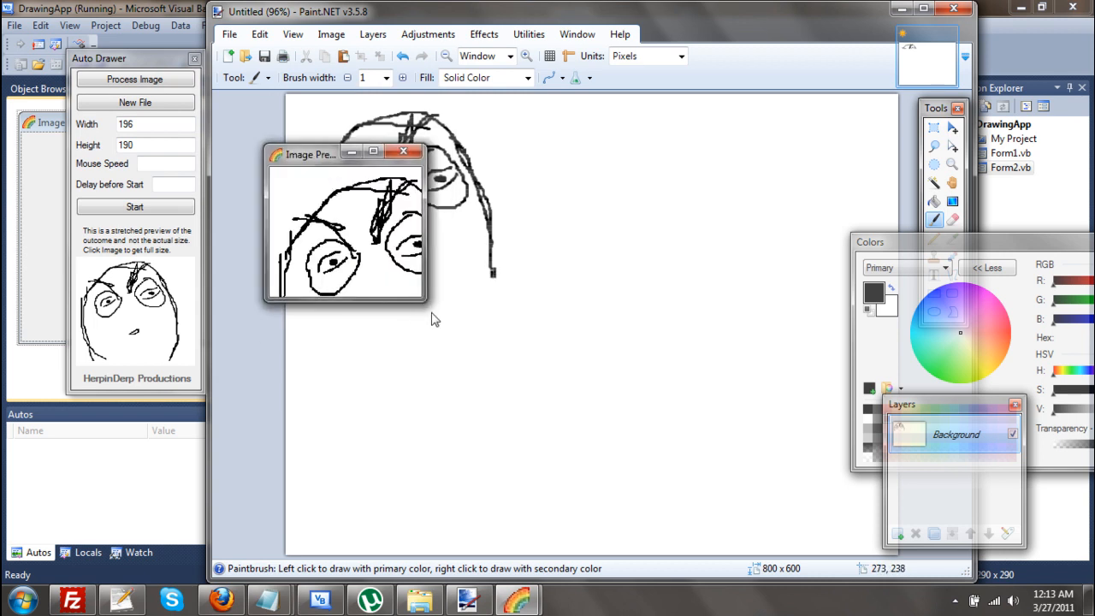
# Review the processed face at full size in Image Preview, then close the preview
pyautogui.click(403, 151)
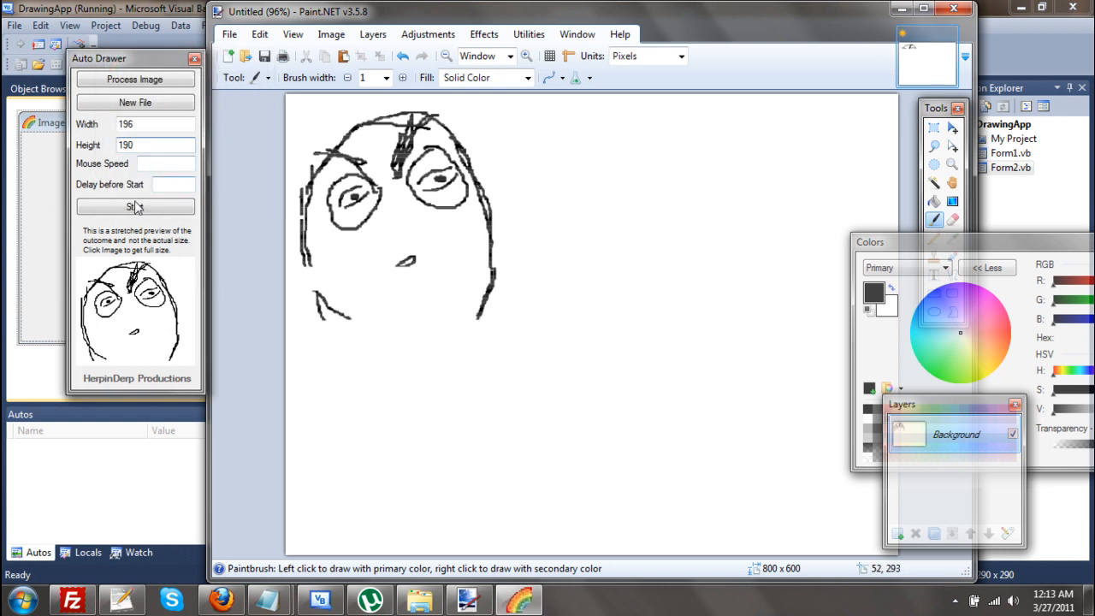
pyautogui.click(134, 205)
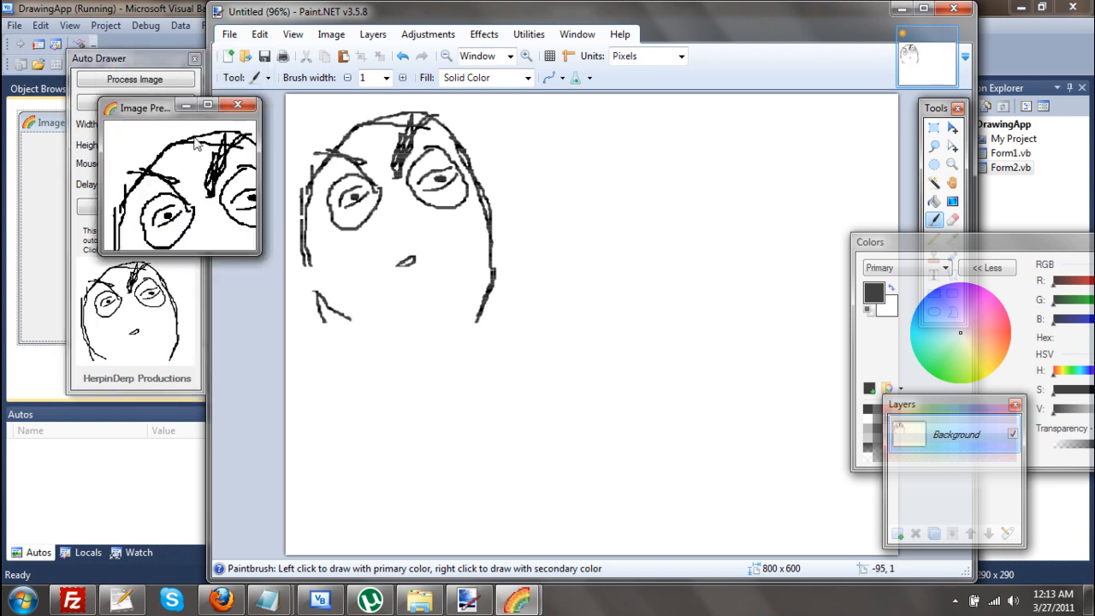
pyautogui.moveTo(190, 216)
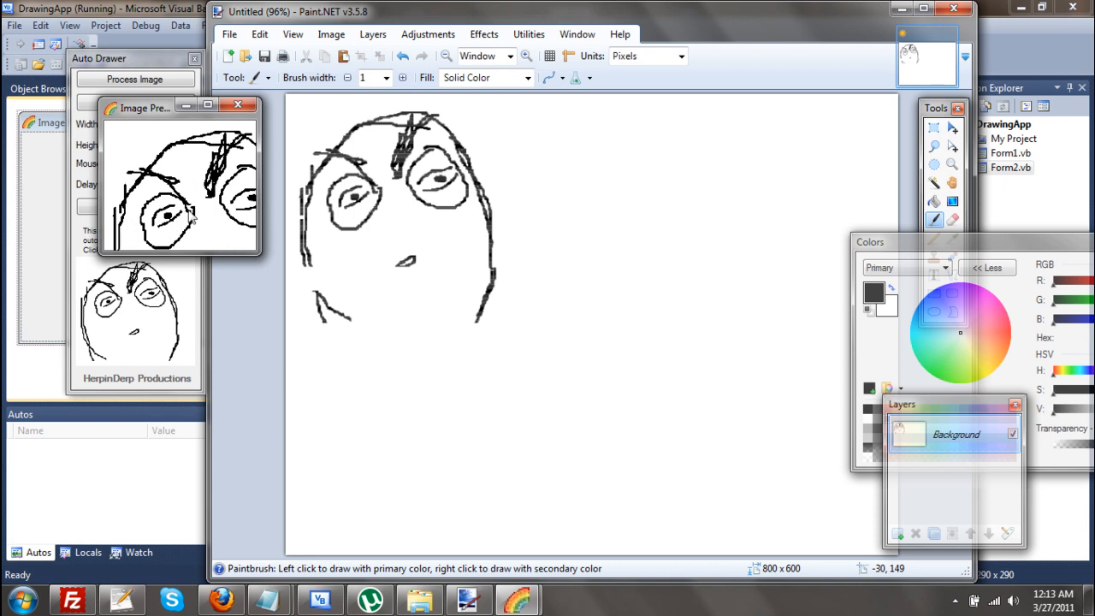
pyautogui.moveTo(106, 154)
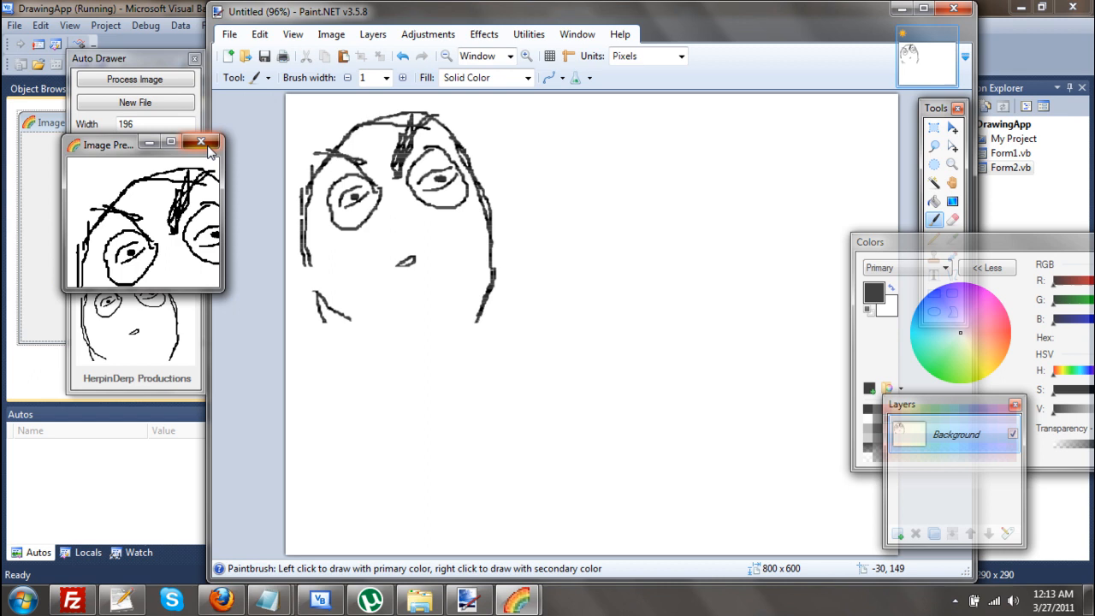
pyautogui.click(202, 143)
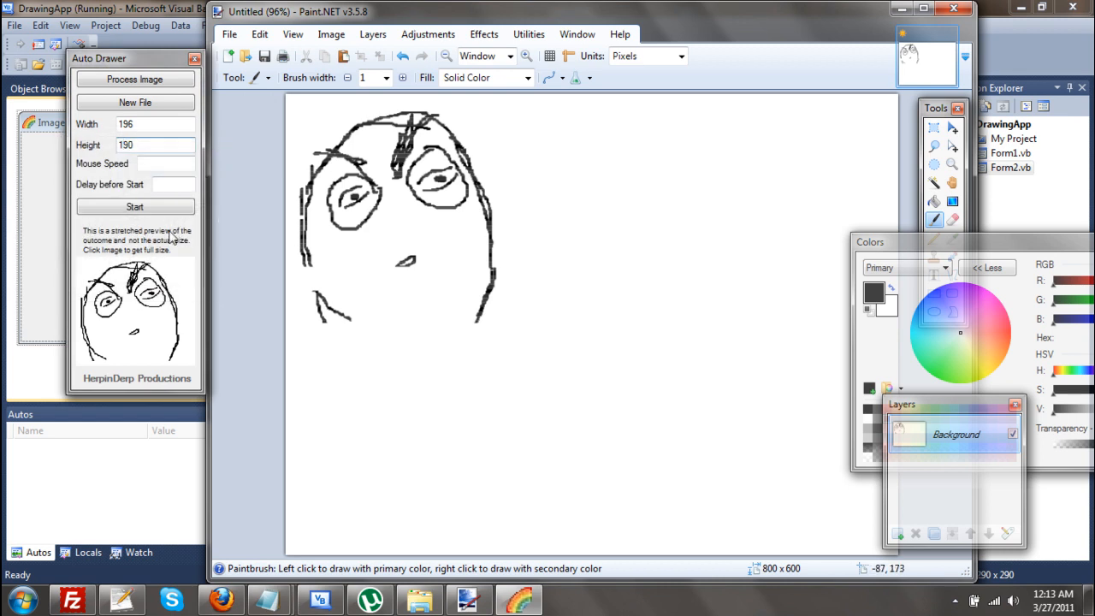
pyautogui.moveTo(133, 318)
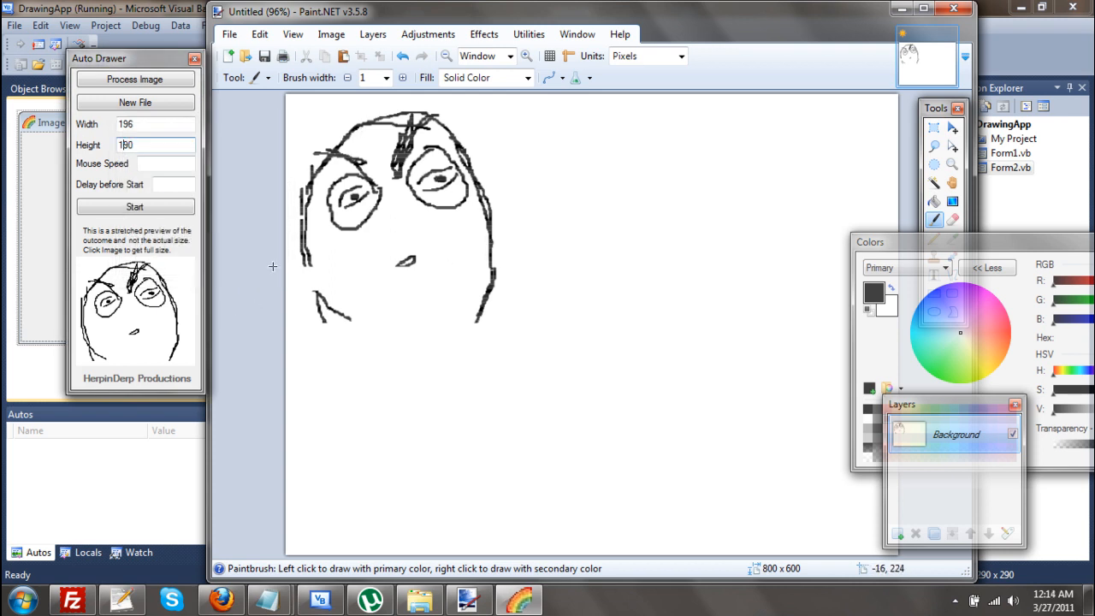
pyautogui.moveTo(294, 301)
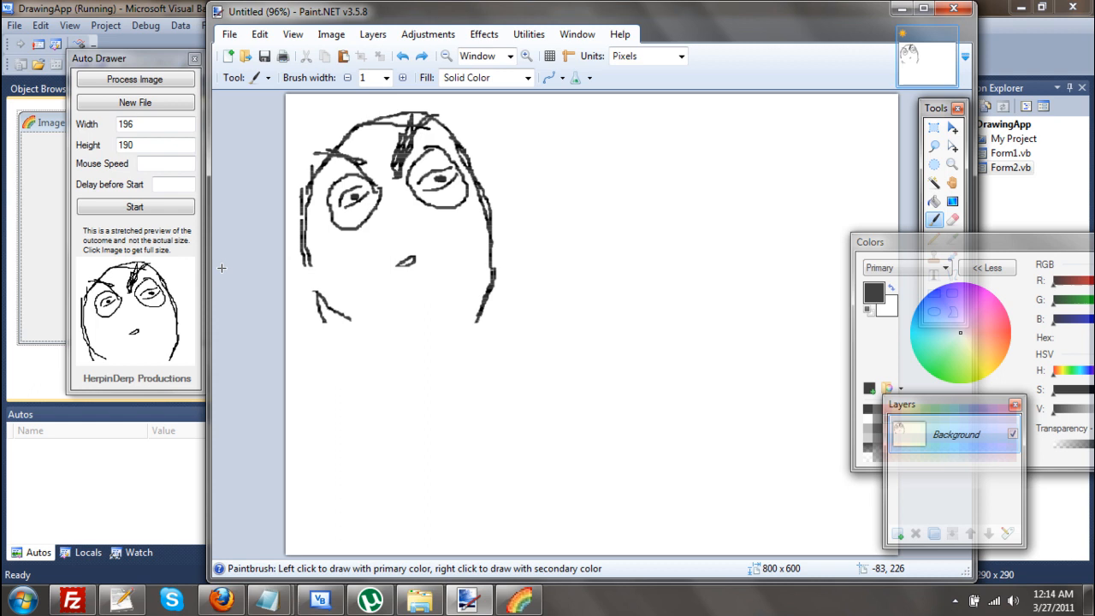
pyautogui.moveTo(216, 267)
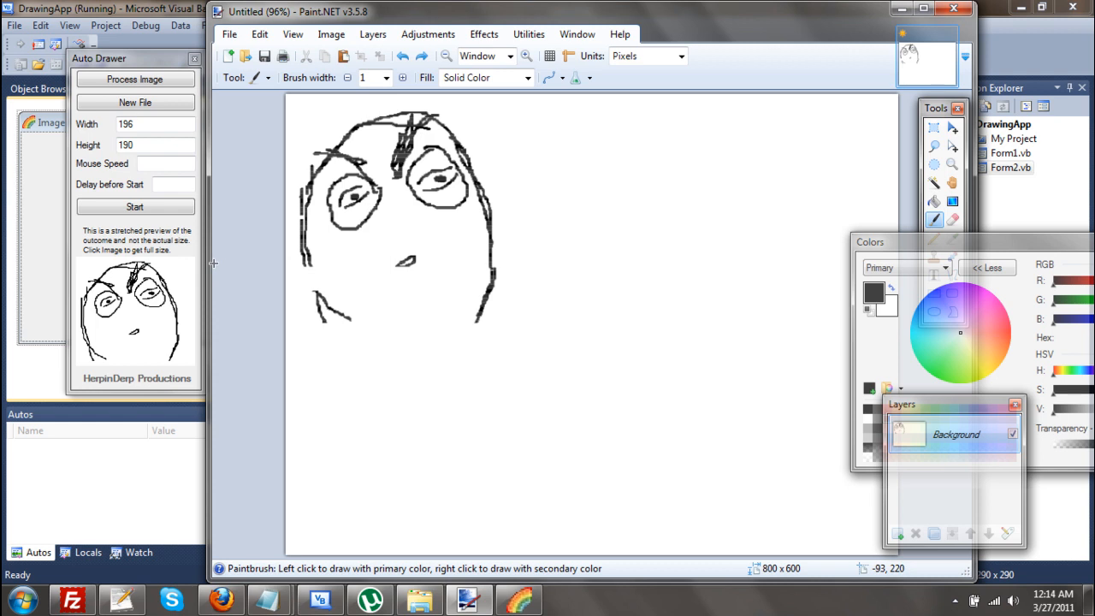
pyautogui.moveTo(376, 274)
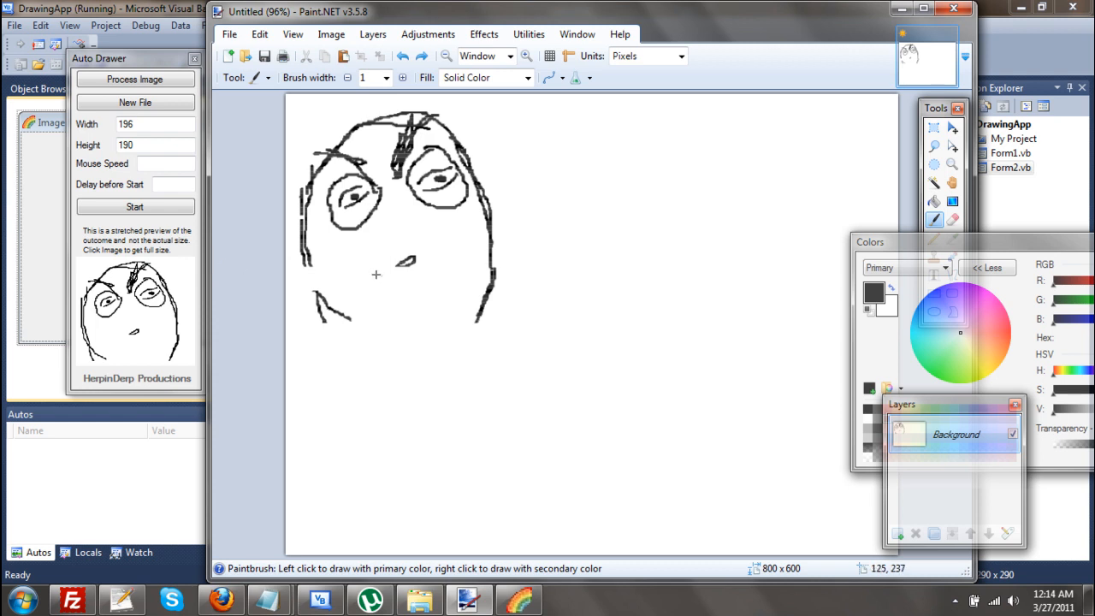
pyautogui.moveTo(264, 281)
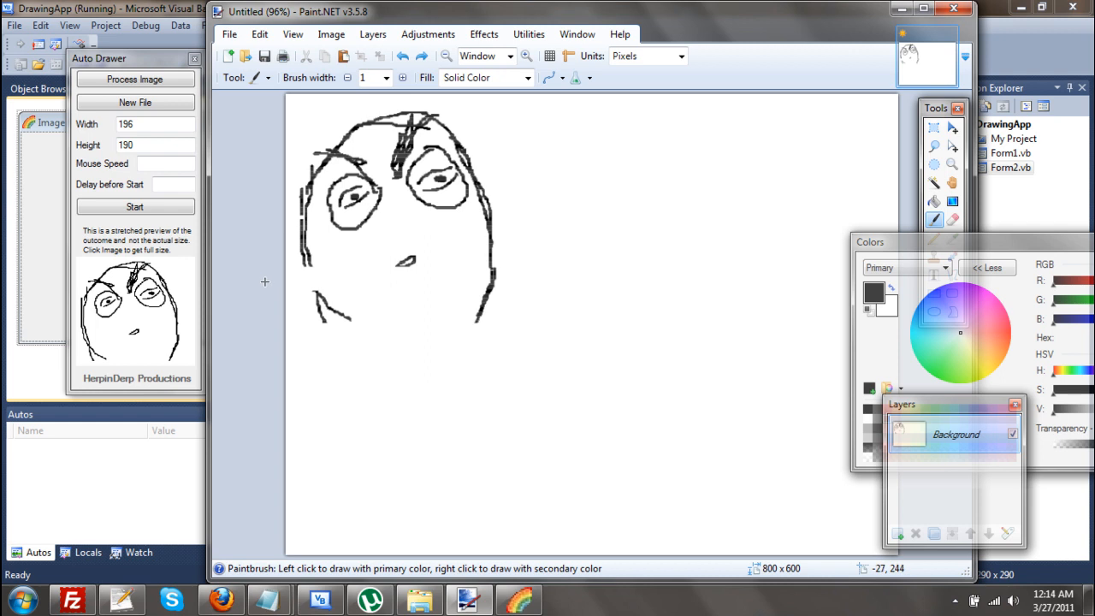
pyautogui.moveTo(267, 277)
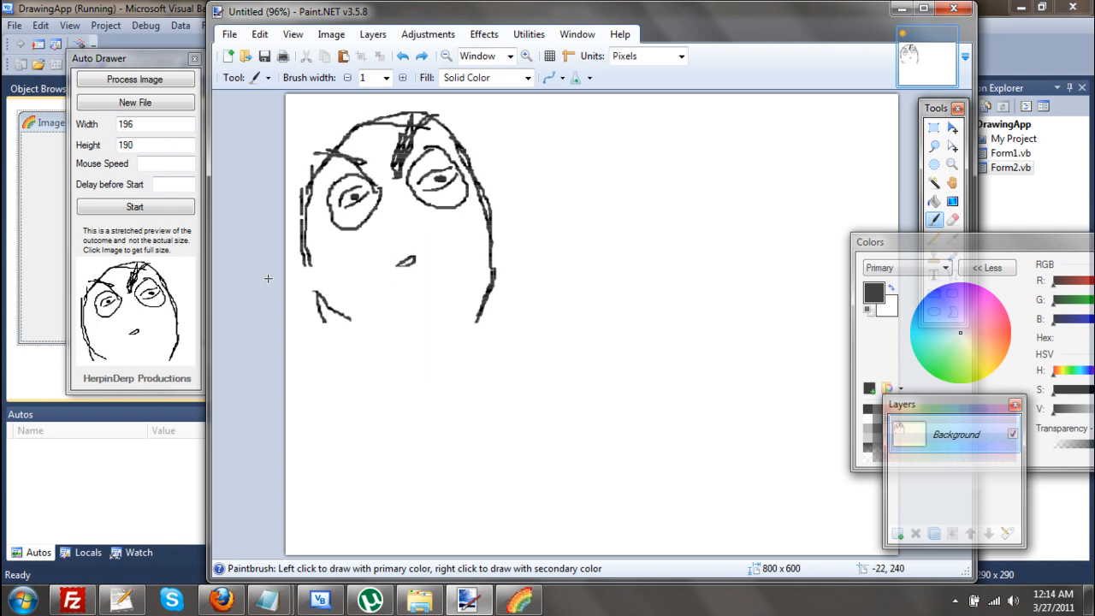
pyautogui.moveTo(645, 247)
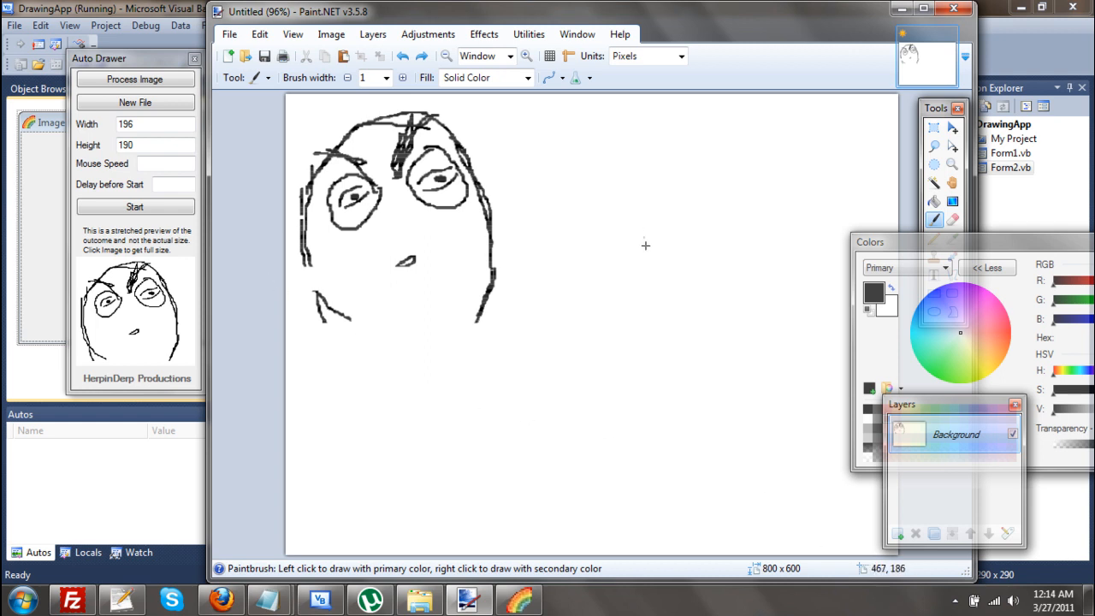